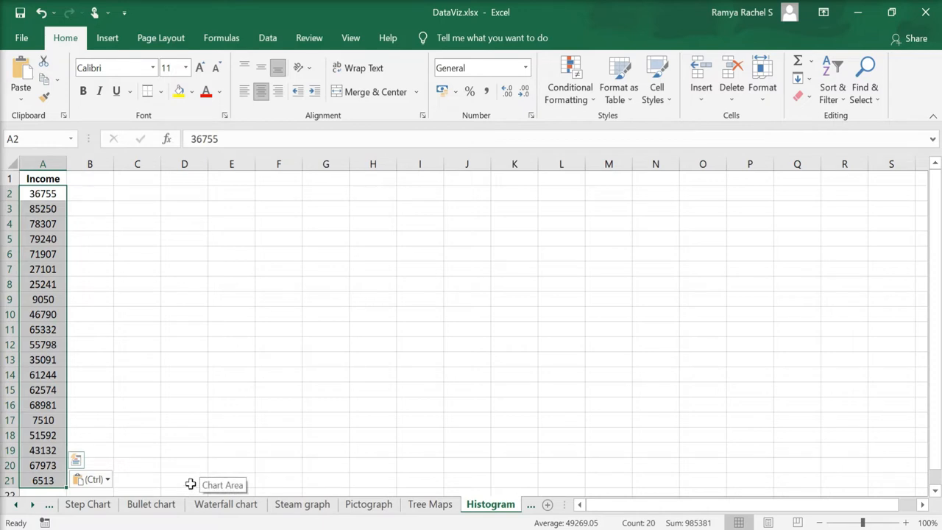
Sort the Income values in A2:A21 from smallest to largest via Sort & Filter.
click(184, 388)
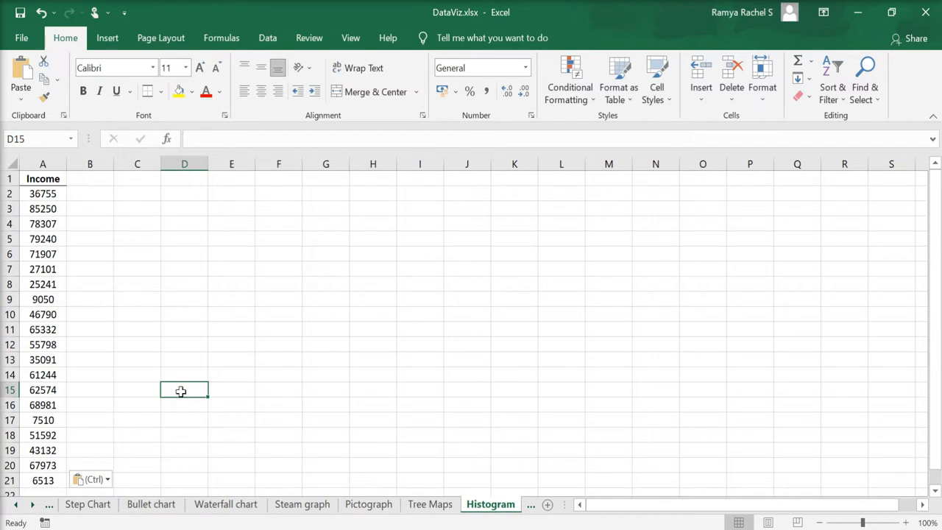
mouse_move(159, 318)
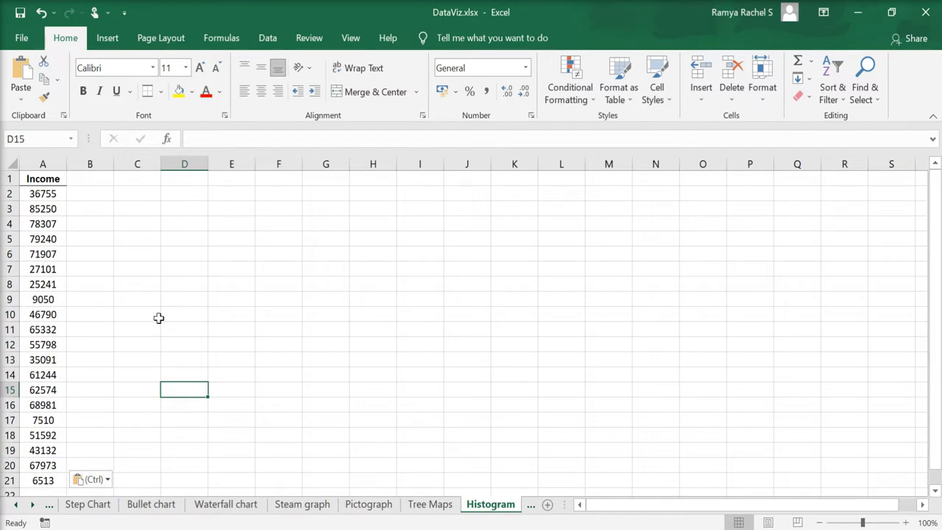
mouse_move(141, 287)
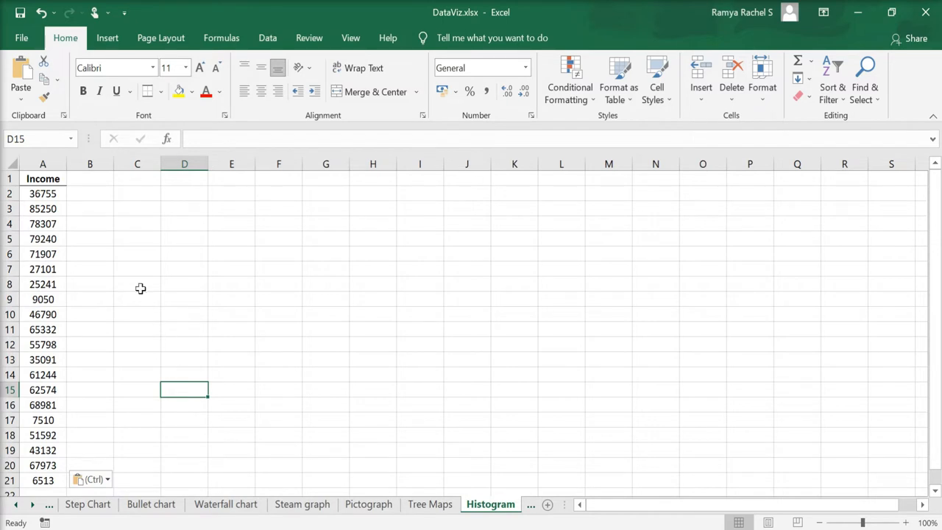
mouse_move(113, 243)
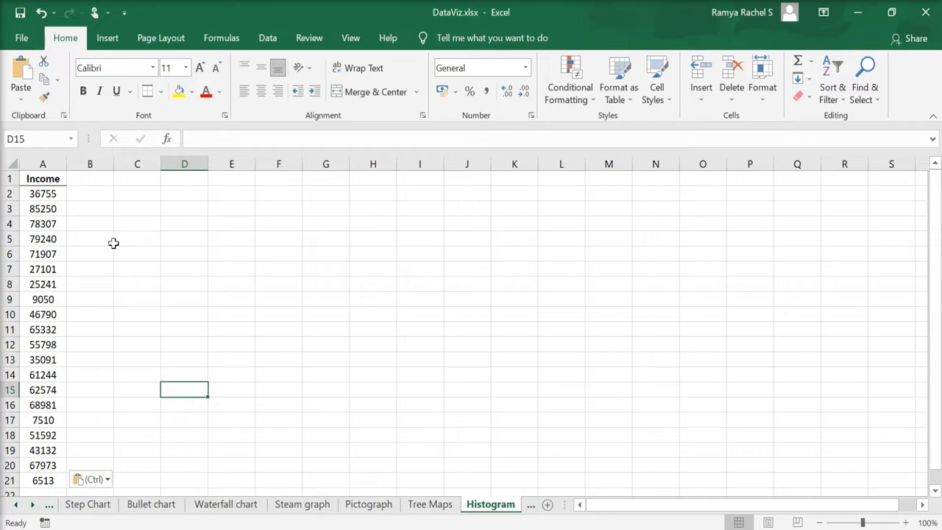
mouse_move(65, 200)
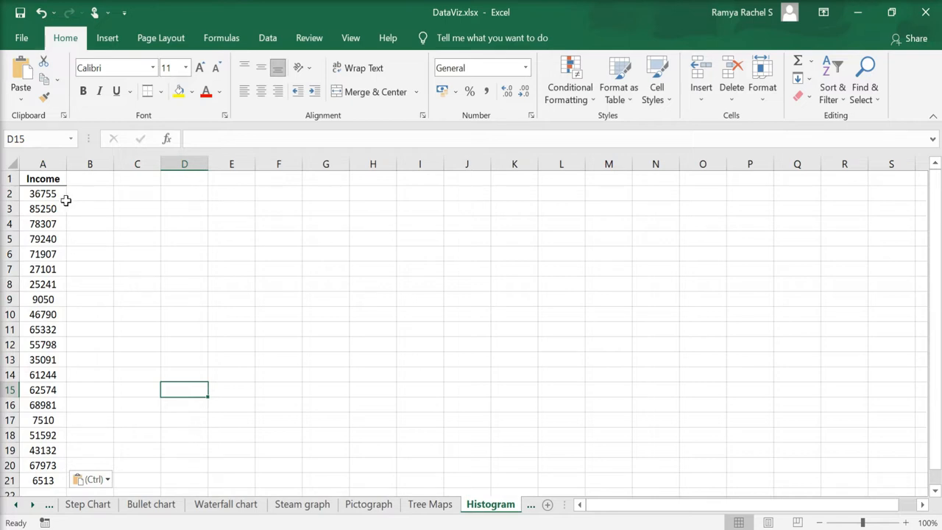
mouse_move(52, 206)
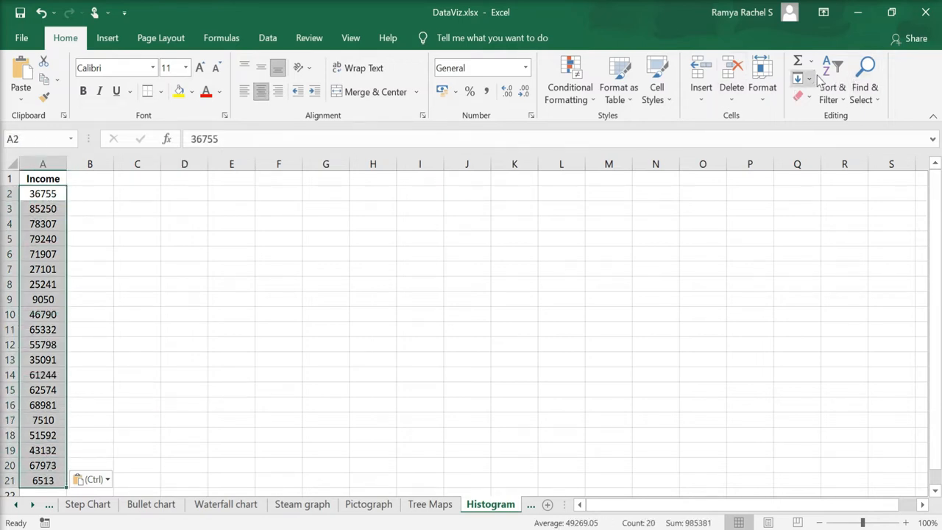
click(833, 77)
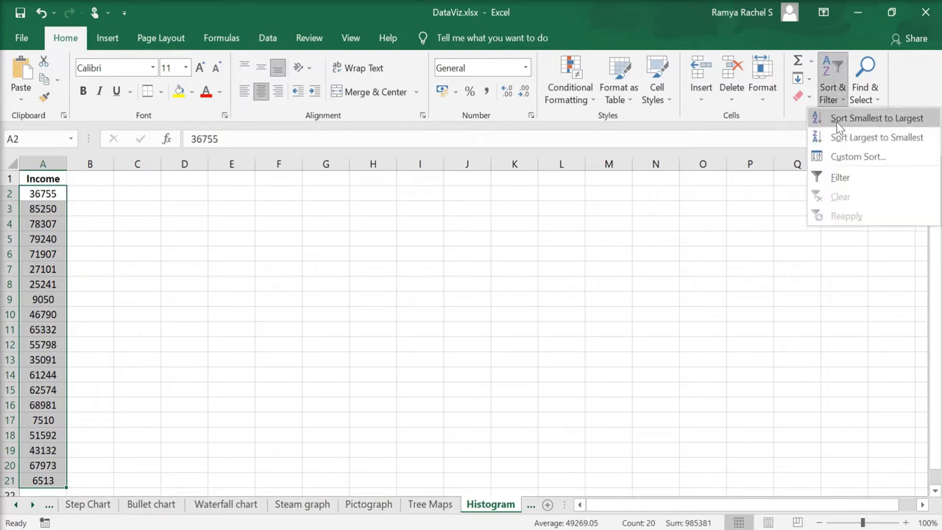
click(876, 117)
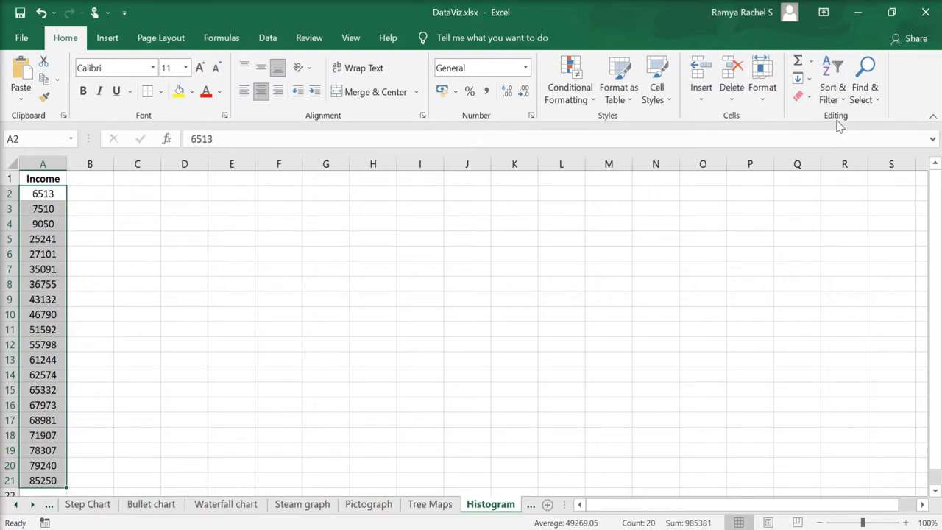
click(278, 253)
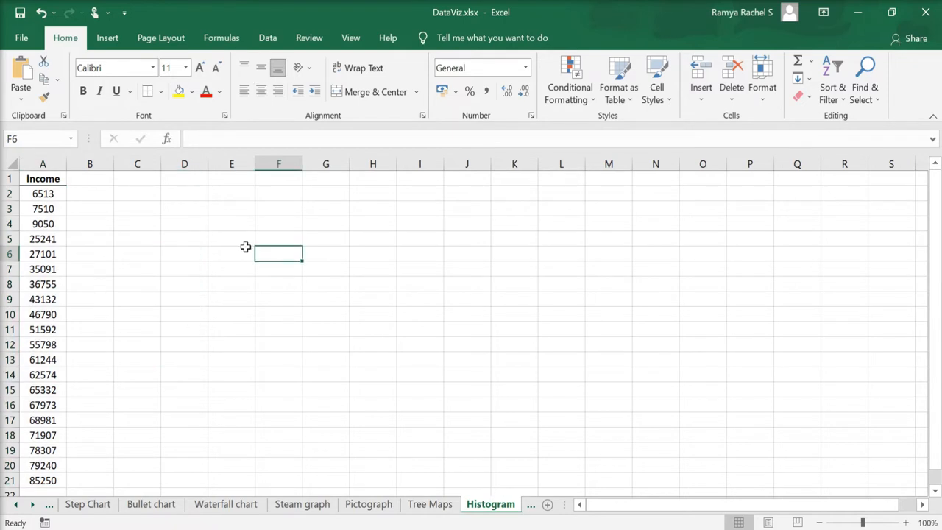
click(137, 178)
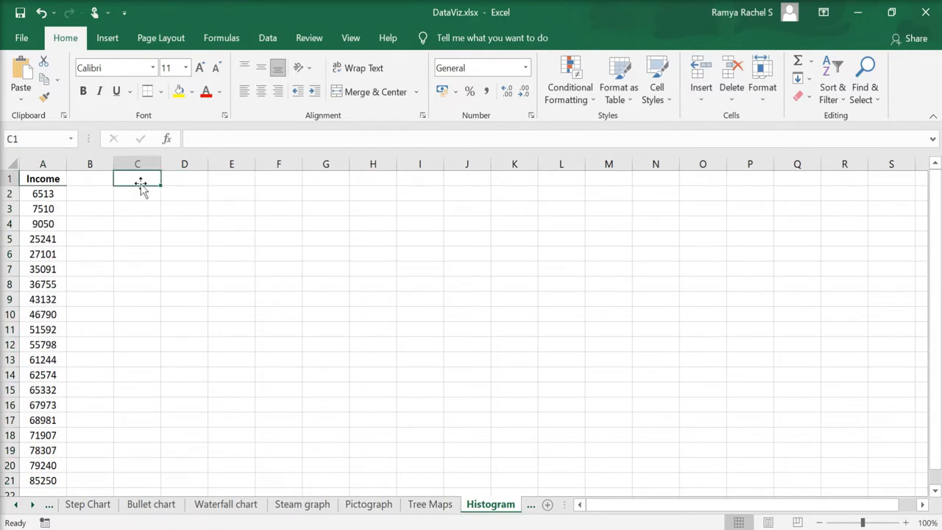
mouse_move(139, 209)
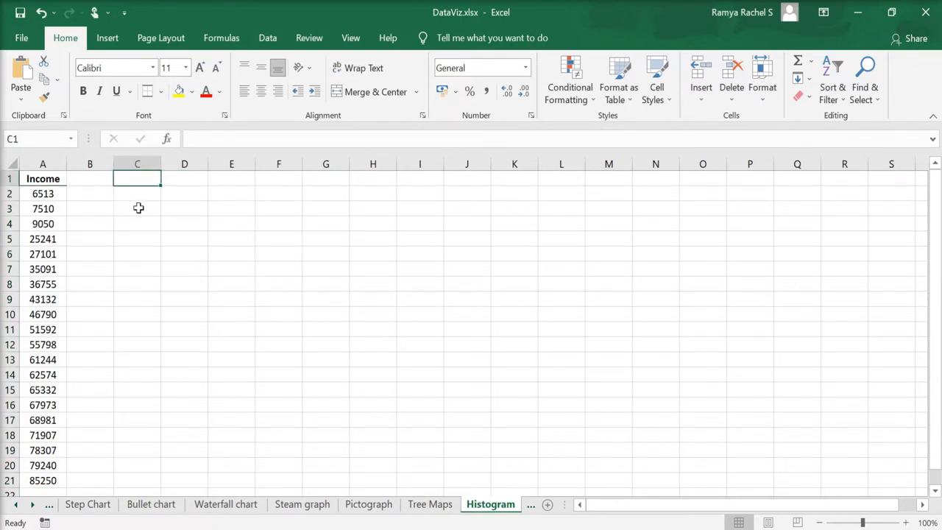
Enter Largest Number, Smallest Number and Interval width labels in C3:C5 beside the data.
click(138, 209)
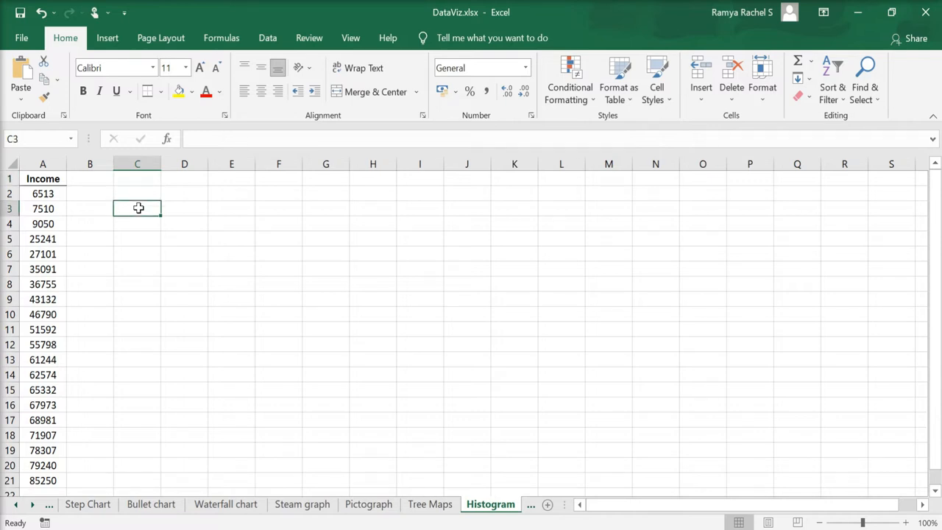
text(Largest Number)
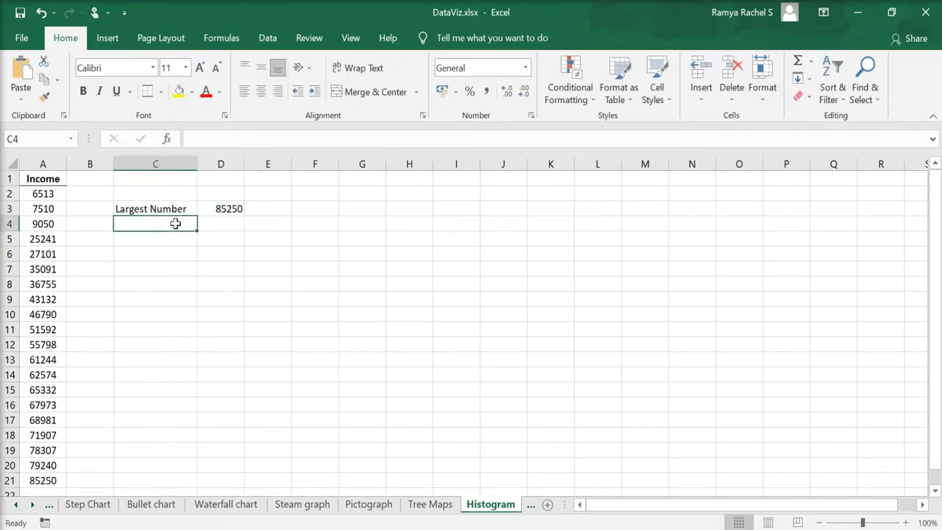
text(Smallest Number)
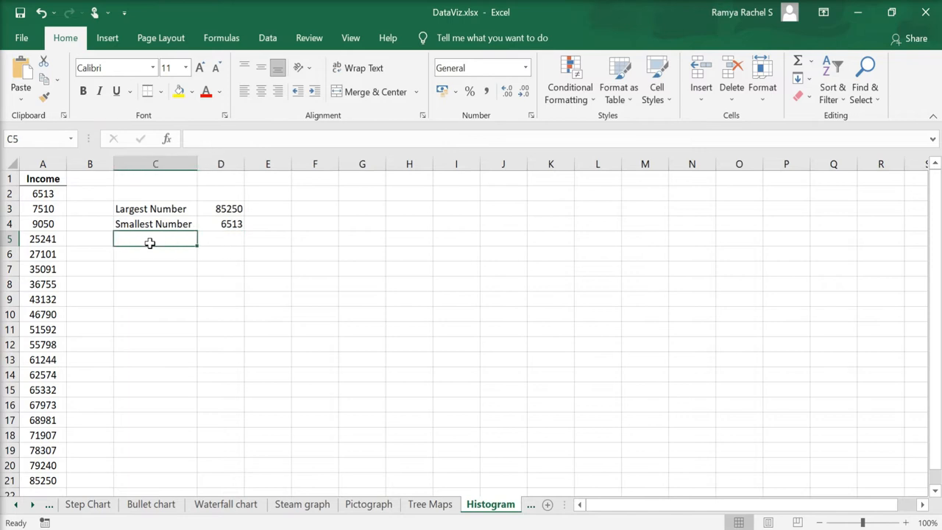
text(Interv)
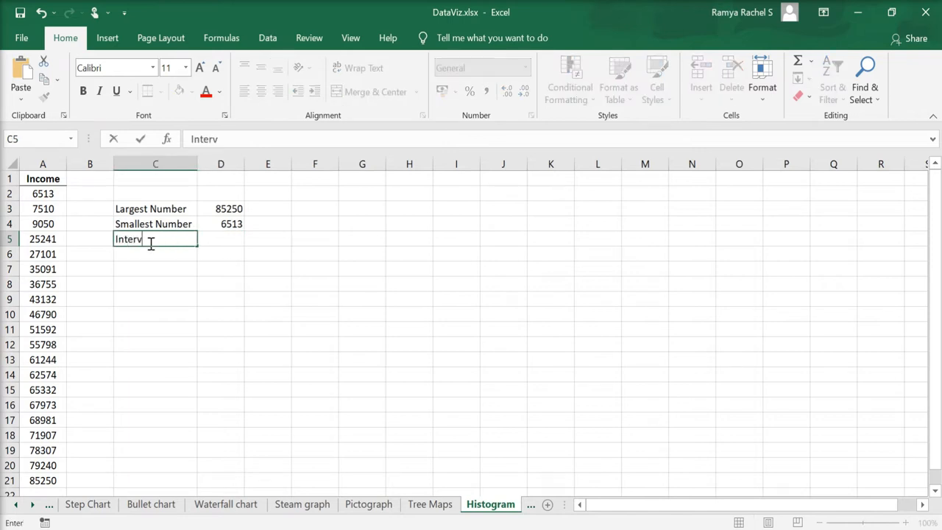
text(al width)
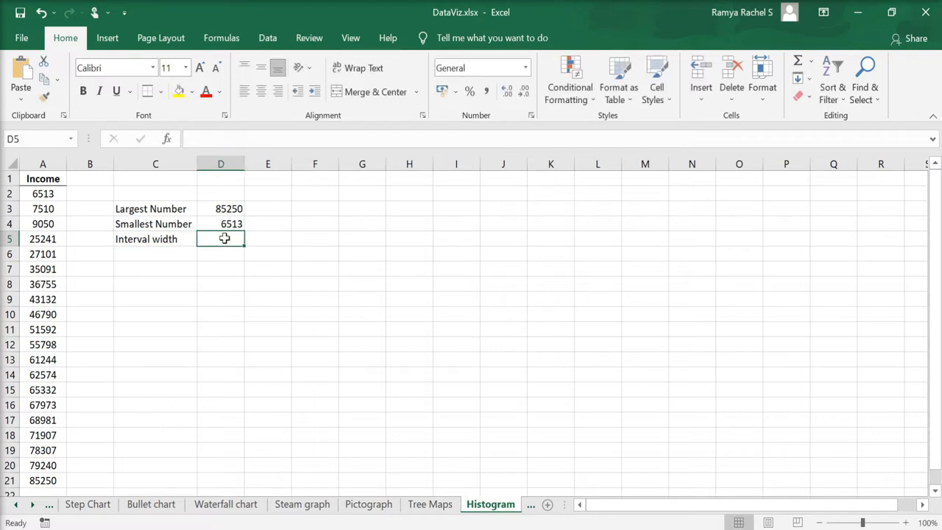
Compute the interval width in D5 as =(D3-D4)/5, giving 15747.4.
text(=)
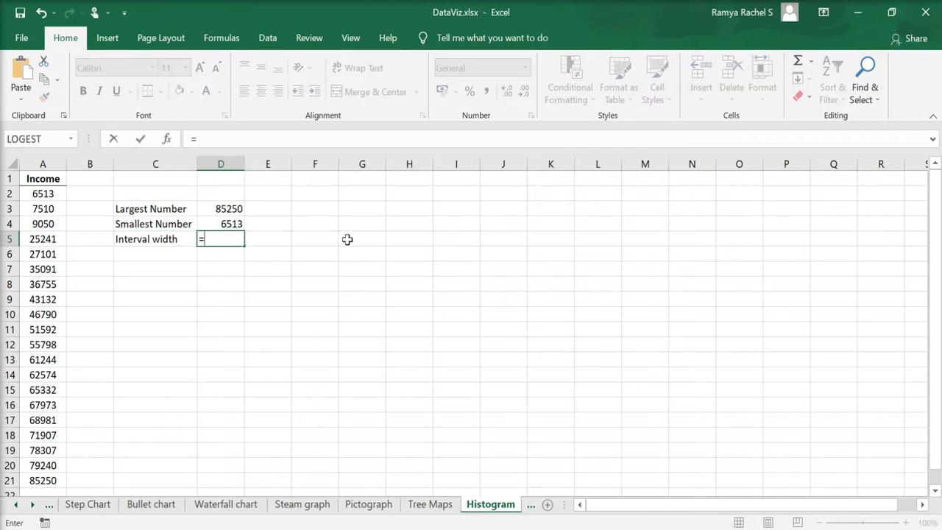
text(()
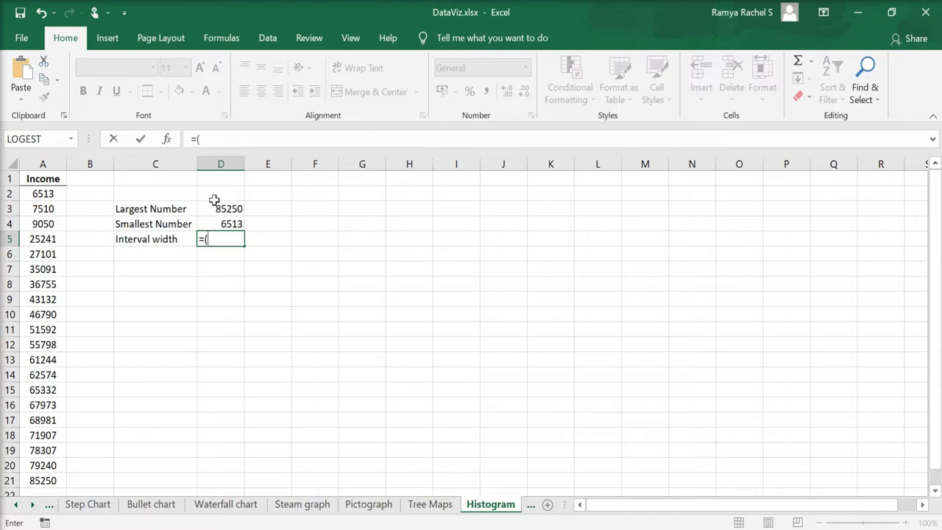
click(228, 209)
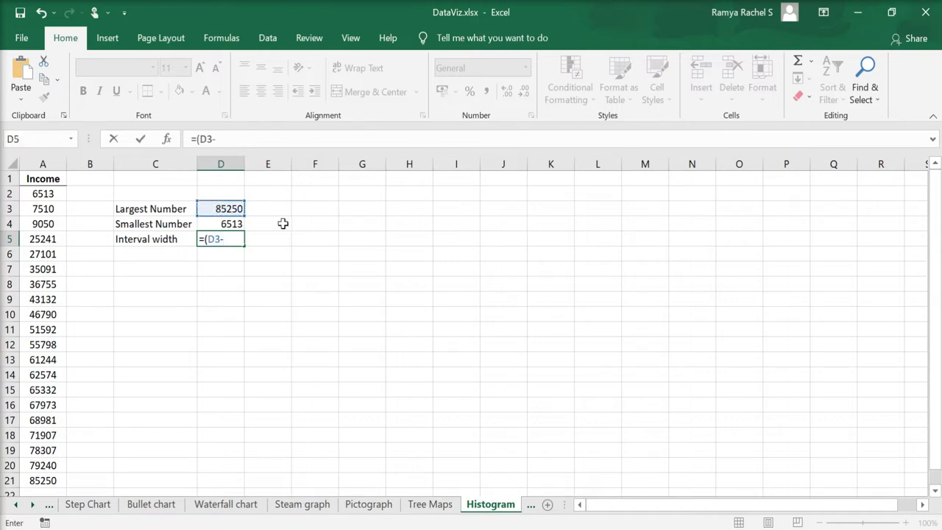
click(231, 224)
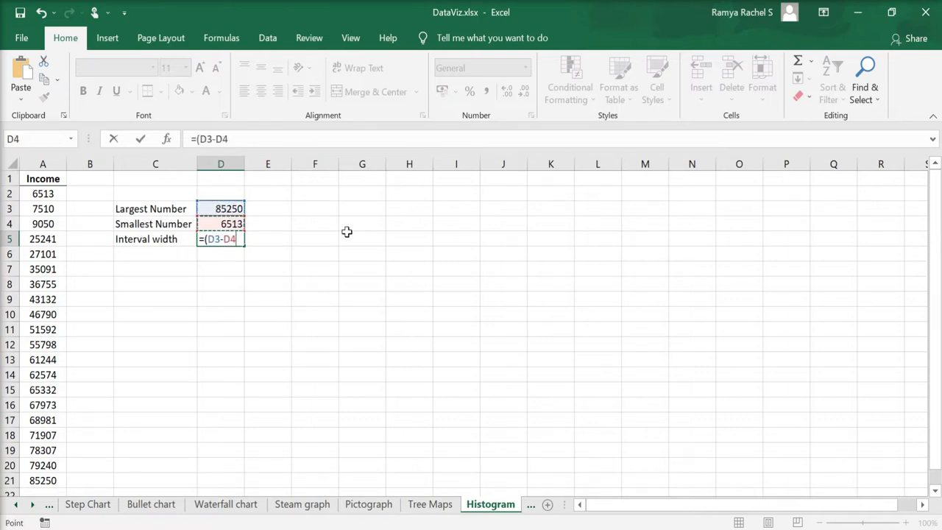
text(/)
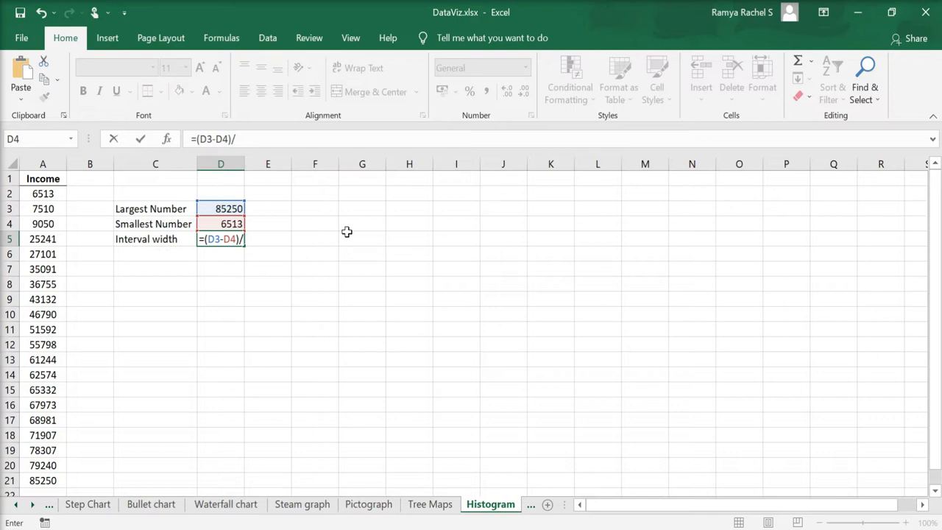
text(5)
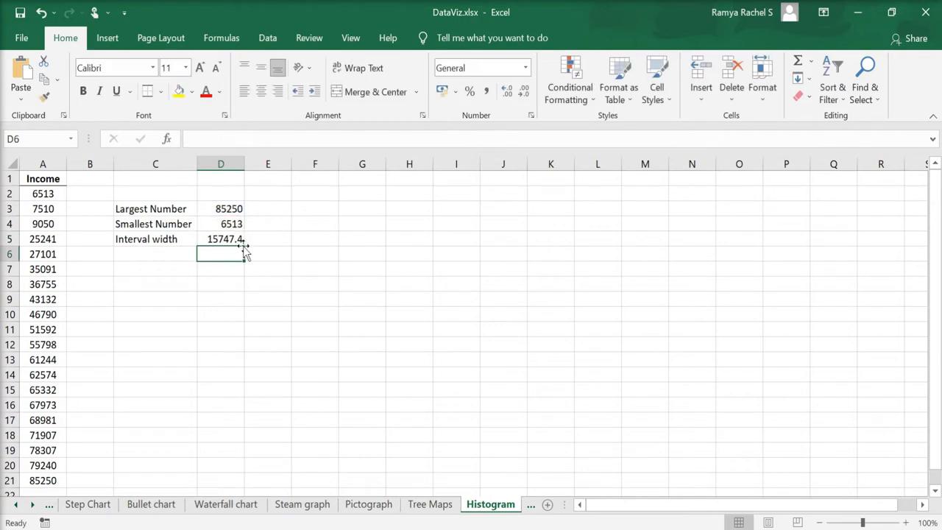
mouse_move(257, 250)
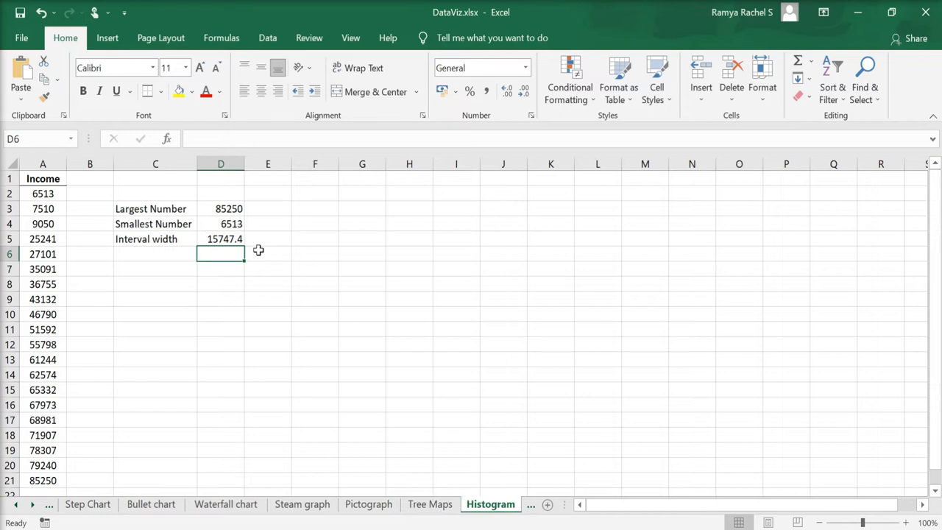
Build bin boundaries from 6513 in column C with =C8+15747.4 filled down to 85250.
text(6513)
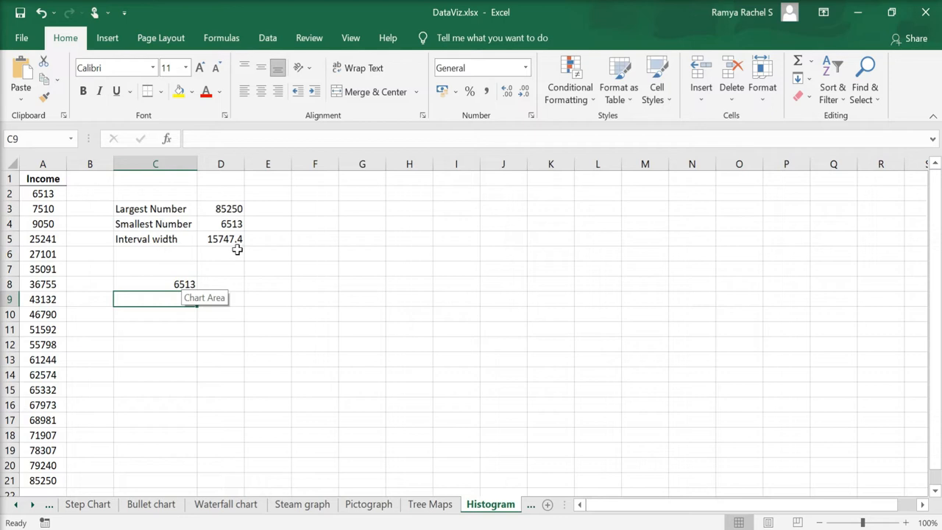
mouse_move(230, 238)
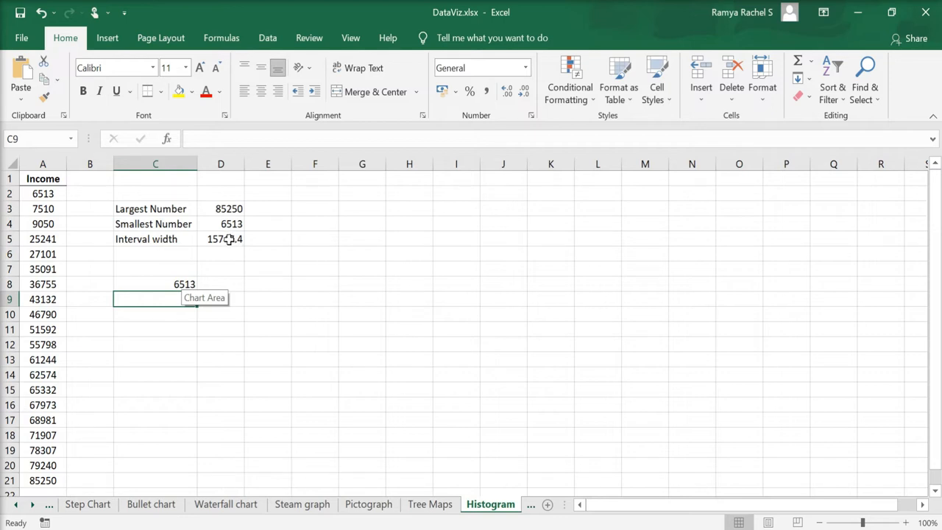
click(221, 239)
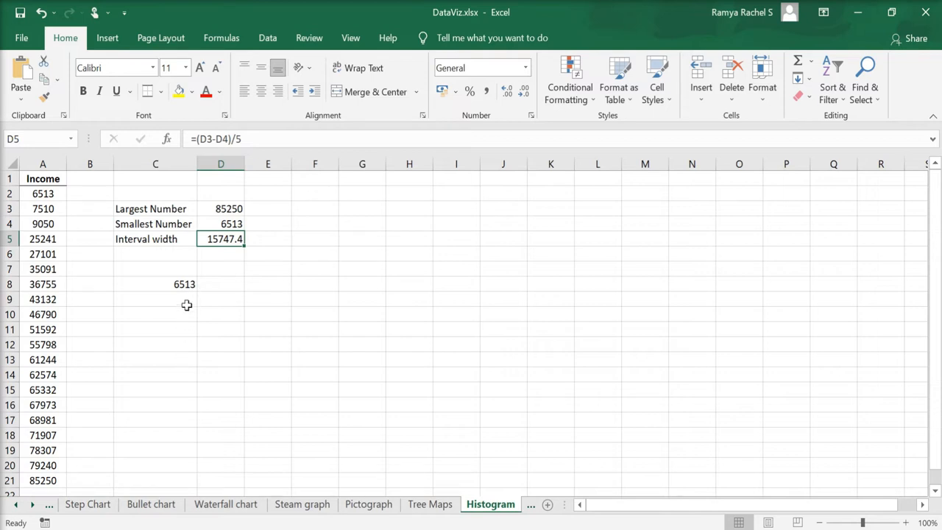
click(156, 300)
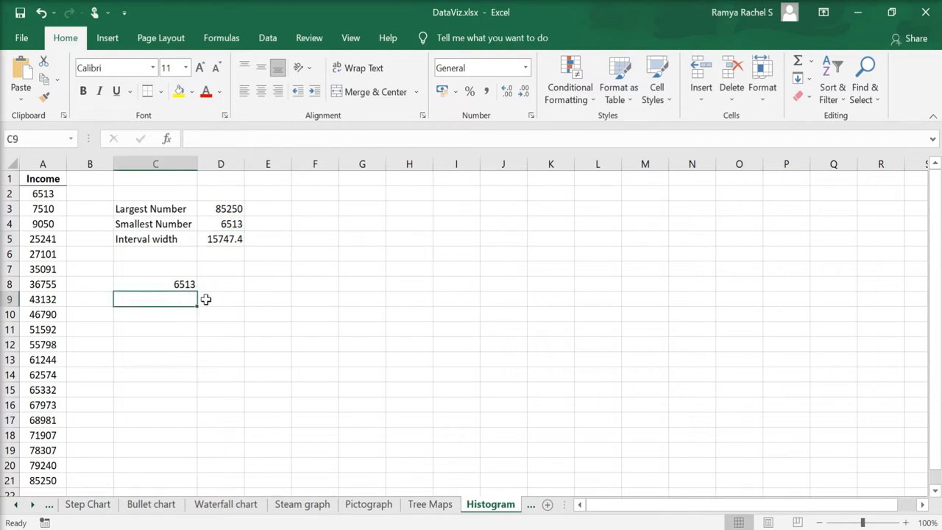
text(=)
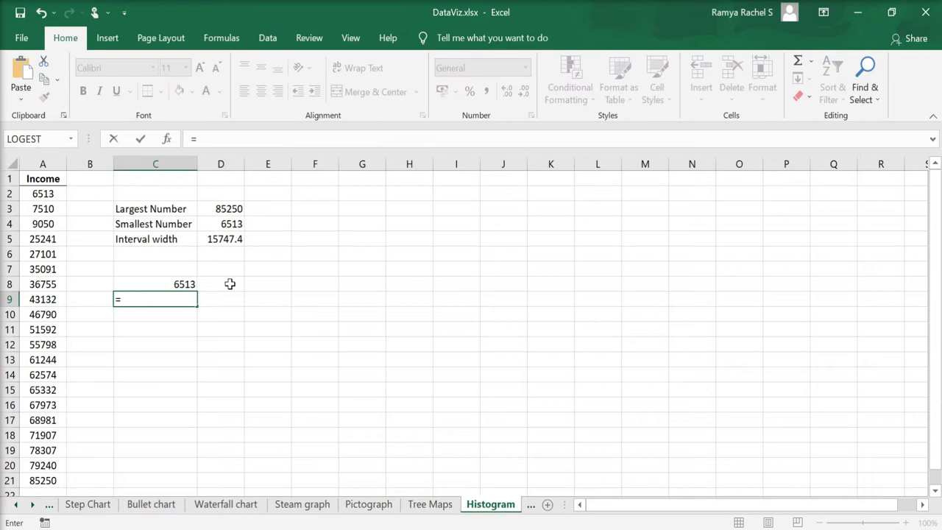
click(156, 284)
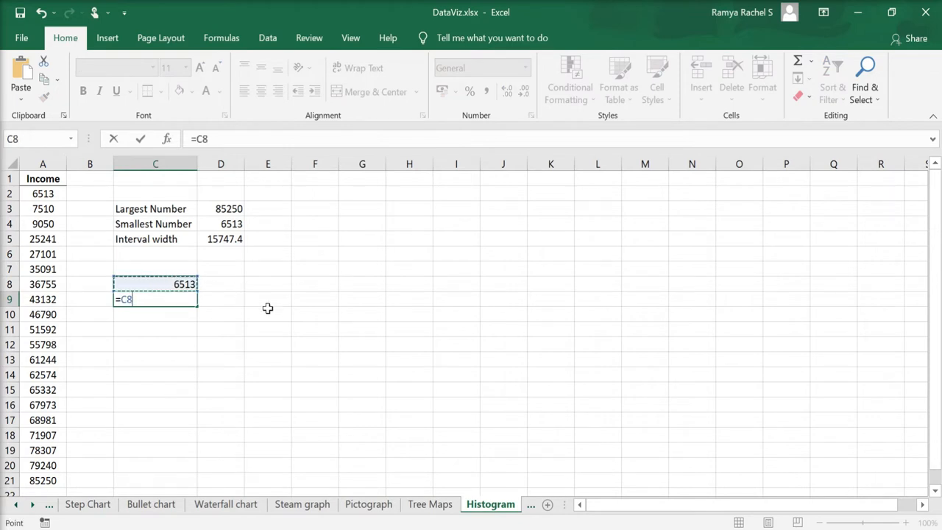
text(+15747.4)
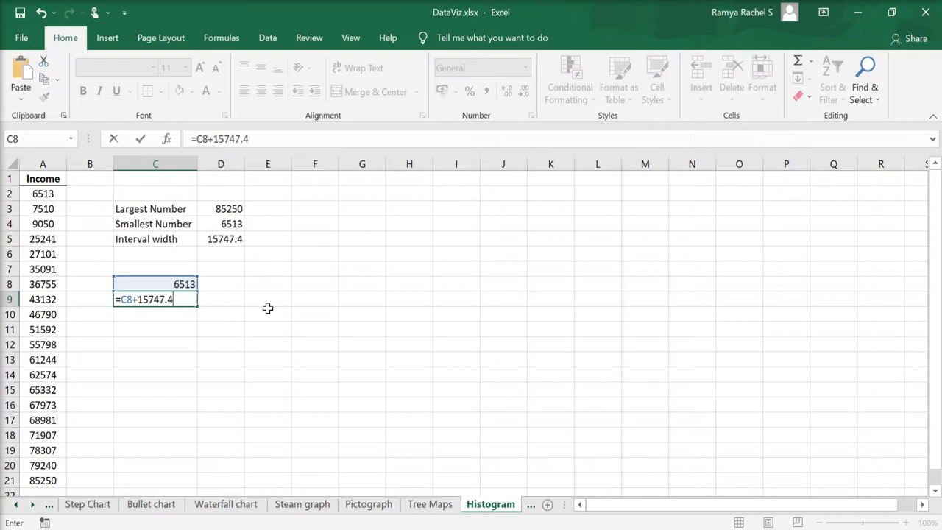
key(enter)
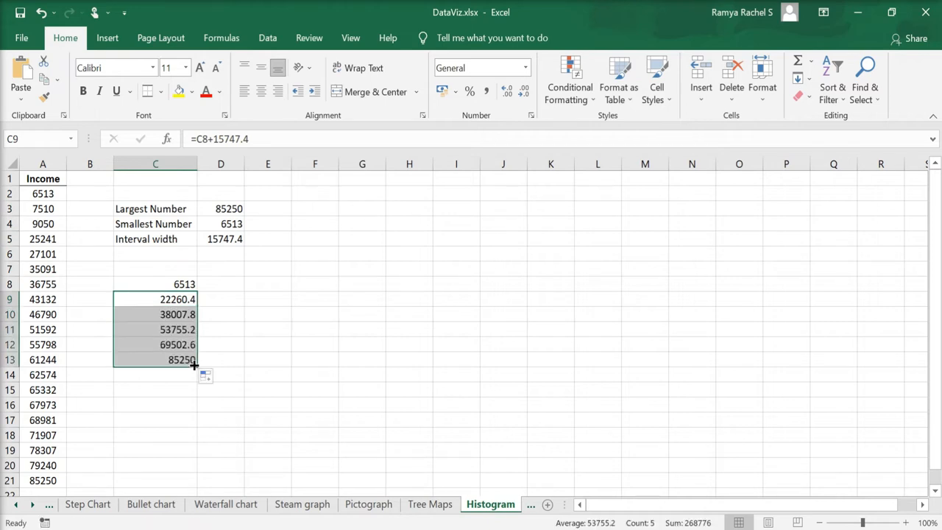
mouse_move(154, 371)
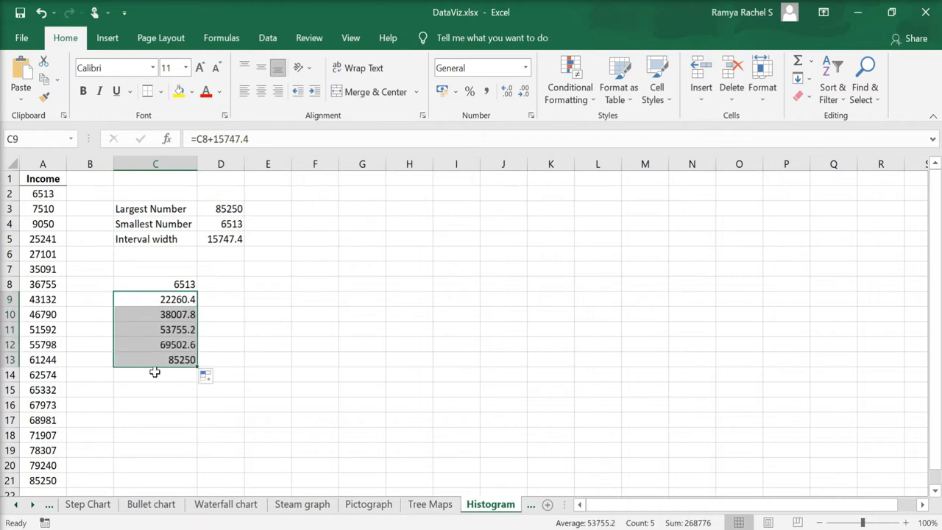
click(315, 330)
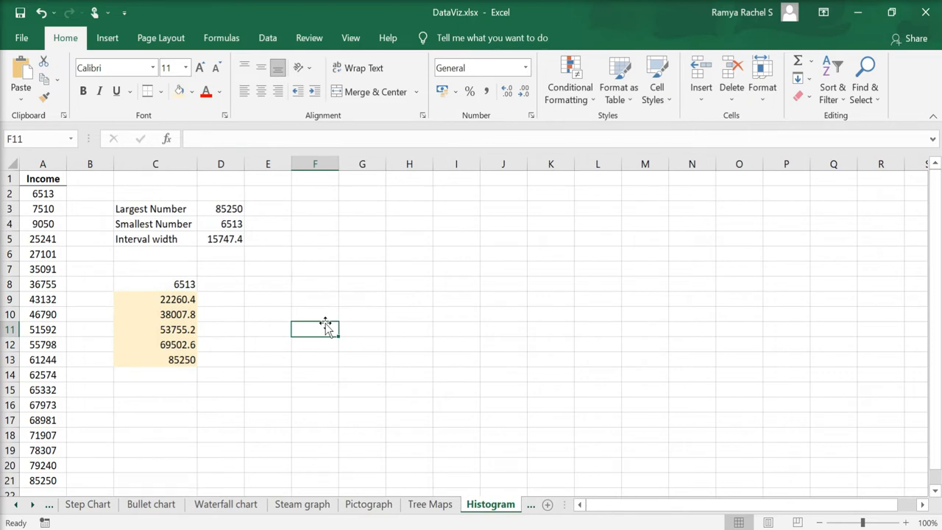
Start the Data Analysis Histogram tool from the Data tab.
click(268, 38)
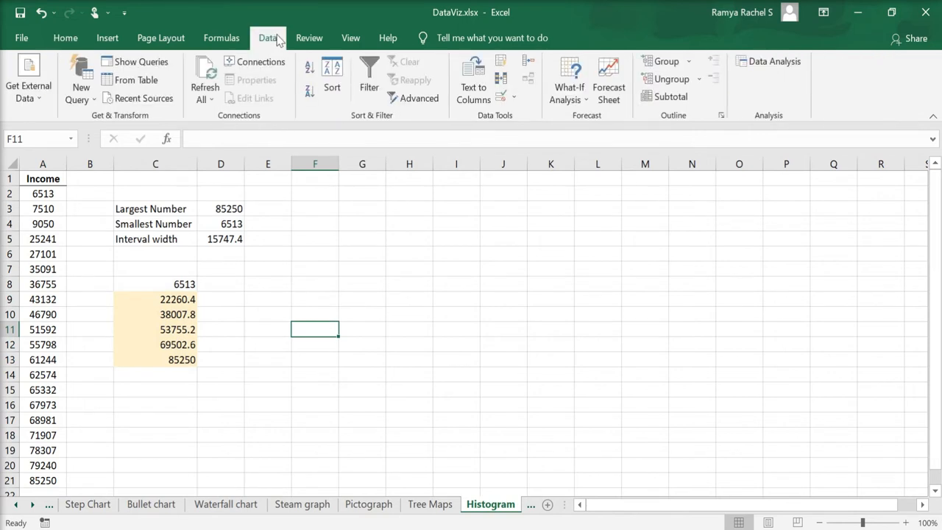
mouse_move(772, 62)
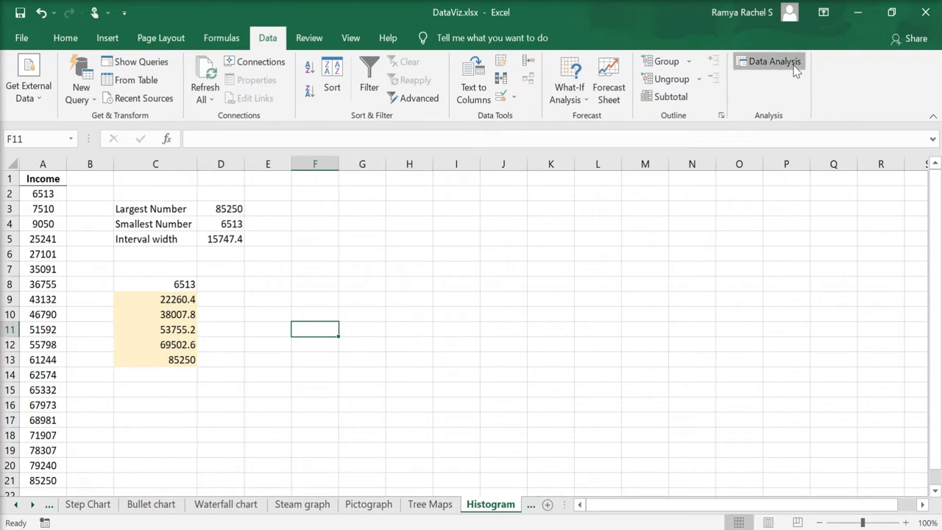
click(774, 62)
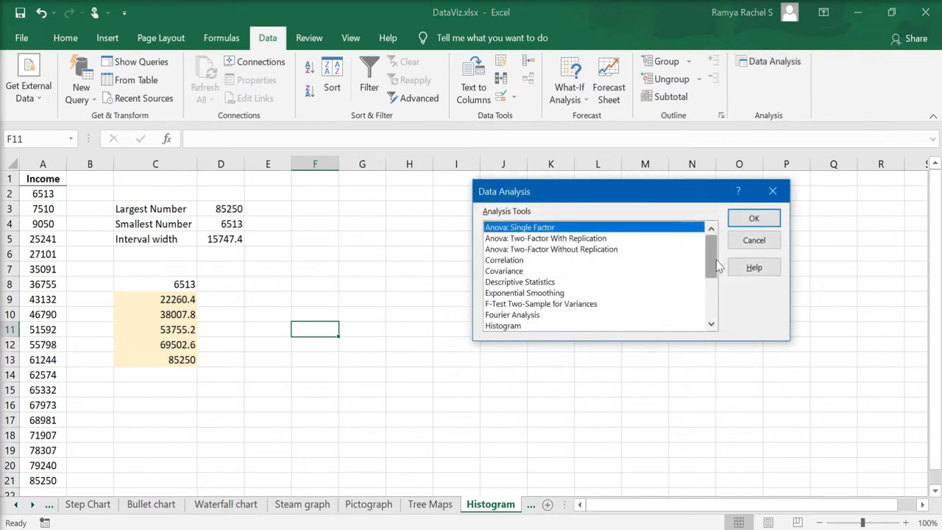
scroll(down, 3)
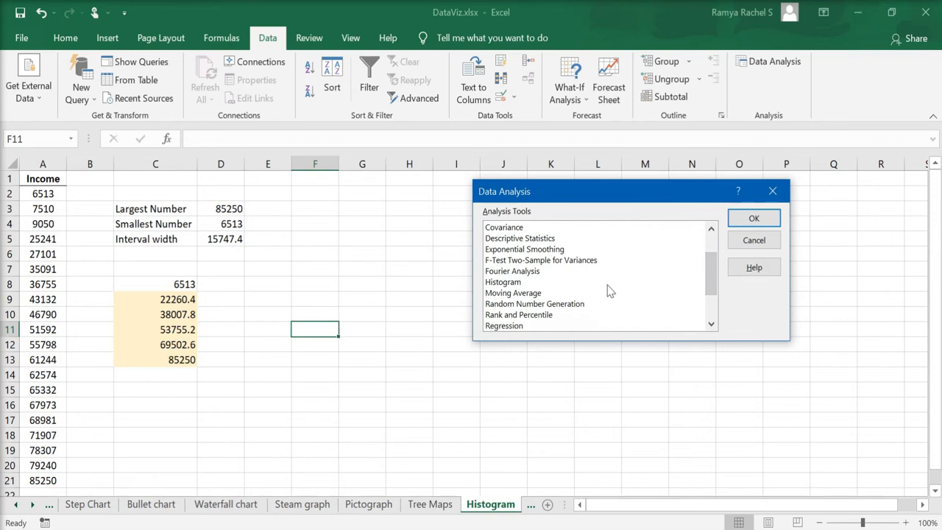
click(503, 283)
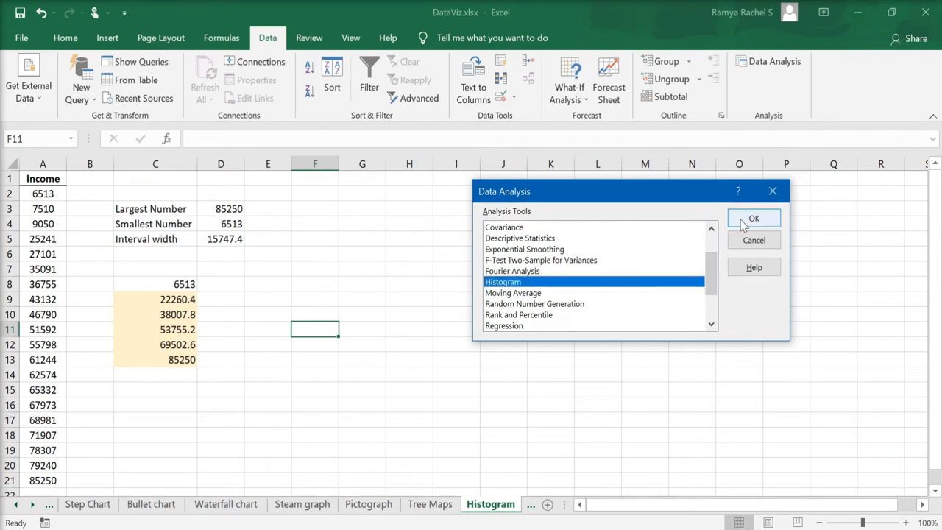
click(753, 218)
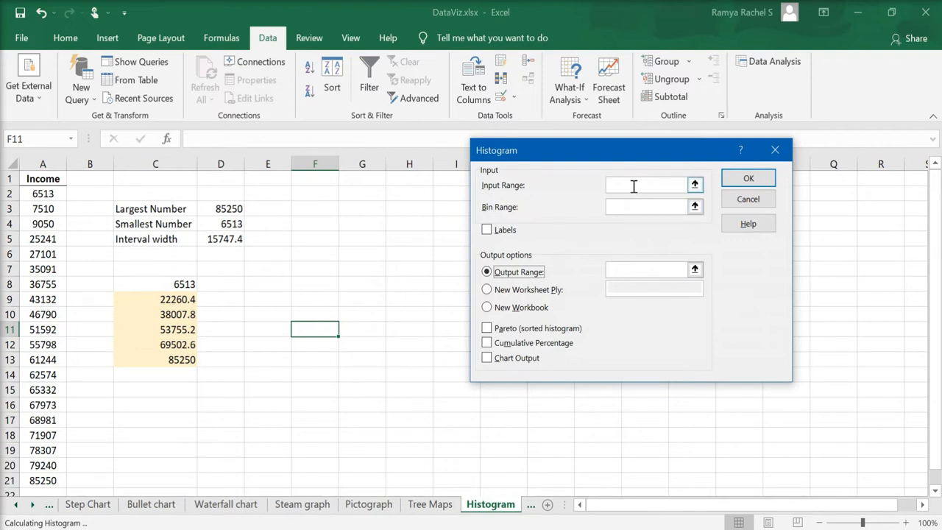
Set Input Range $A$2:$A$21, Bin Range $C$9:$C$13 and Output Range $F$2.
click(646, 185)
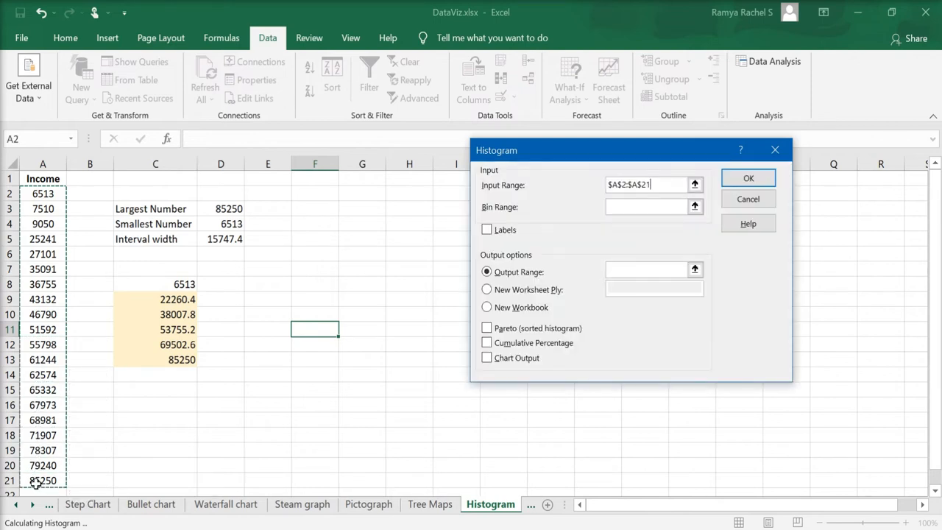
click(647, 206)
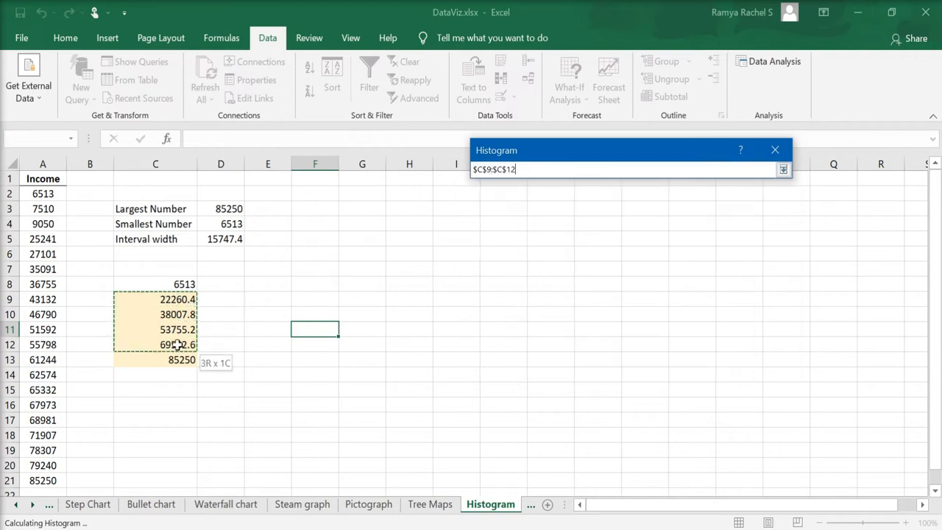
drag(177, 345, 183, 359)
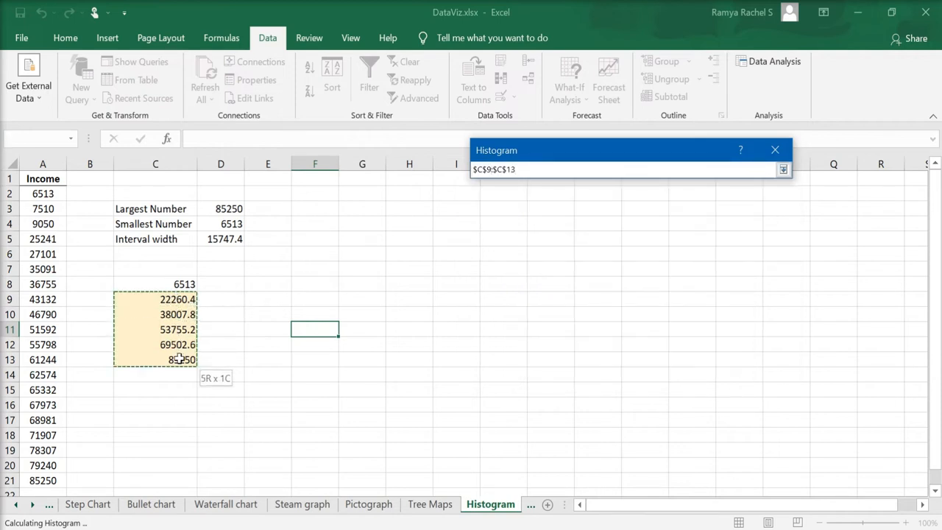
click(783, 169)
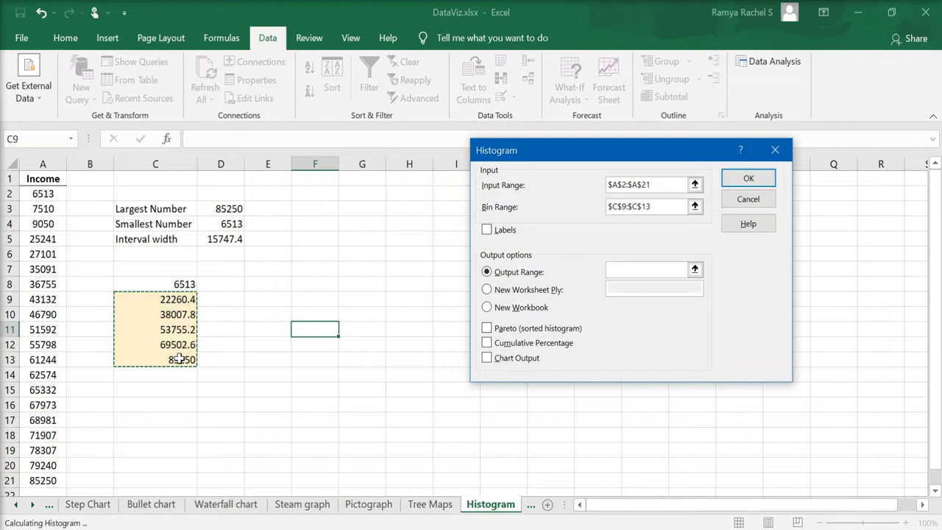
click(650, 206)
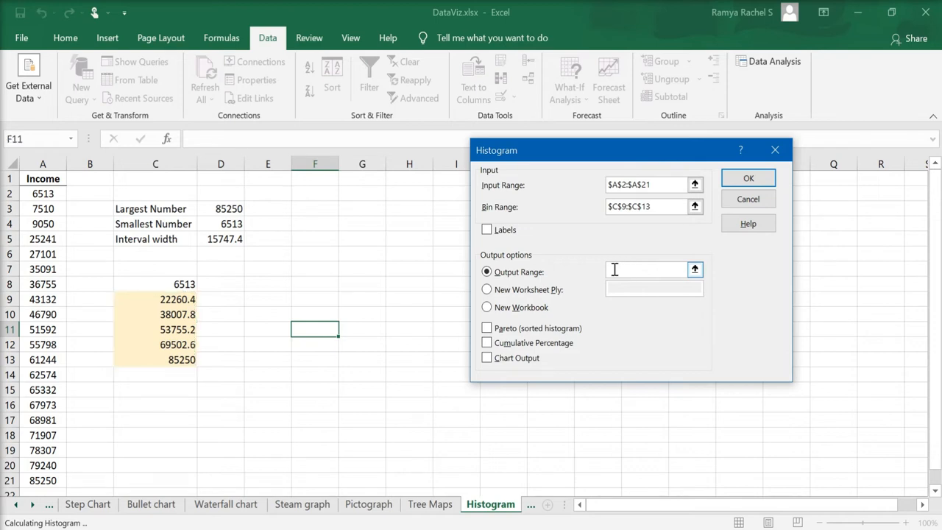
click(315, 191)
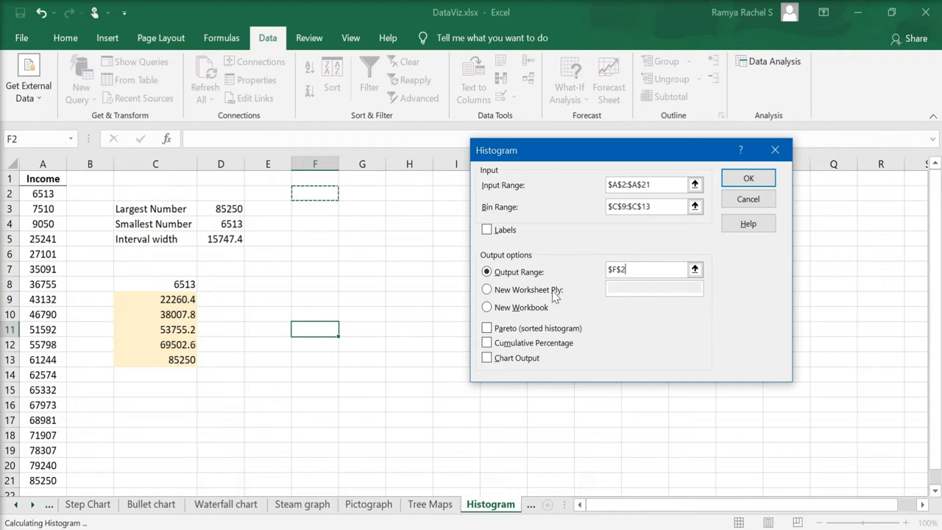
Include Chart Output and run the histogram to get the frequency table and chart.
click(485, 357)
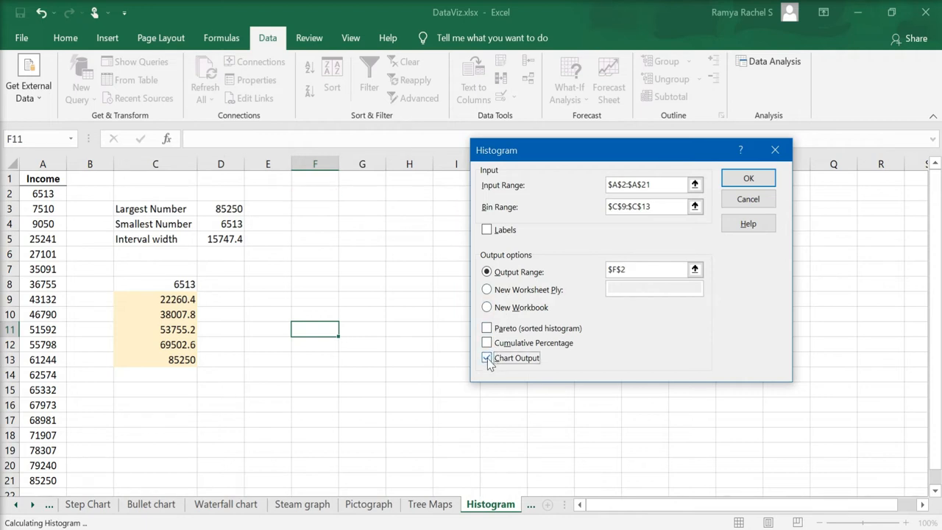
click(486, 358)
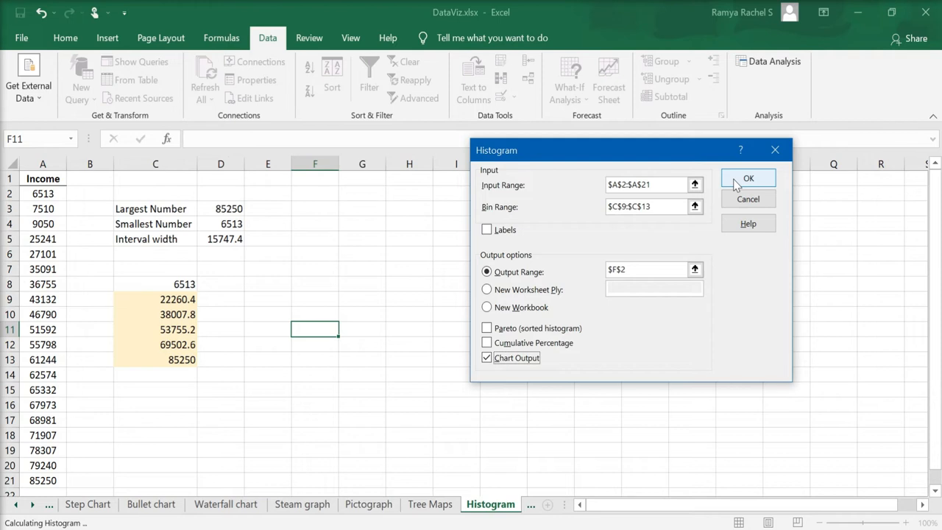
click(748, 178)
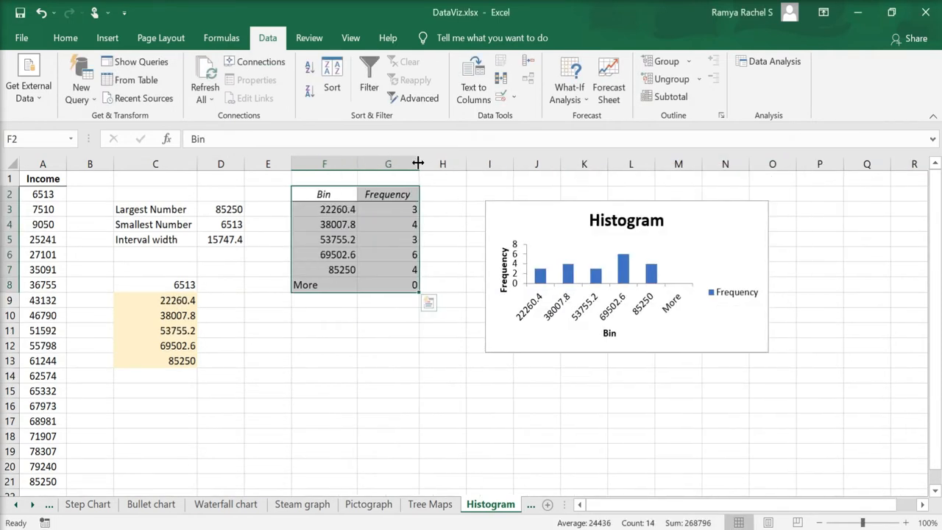
mouse_move(389, 284)
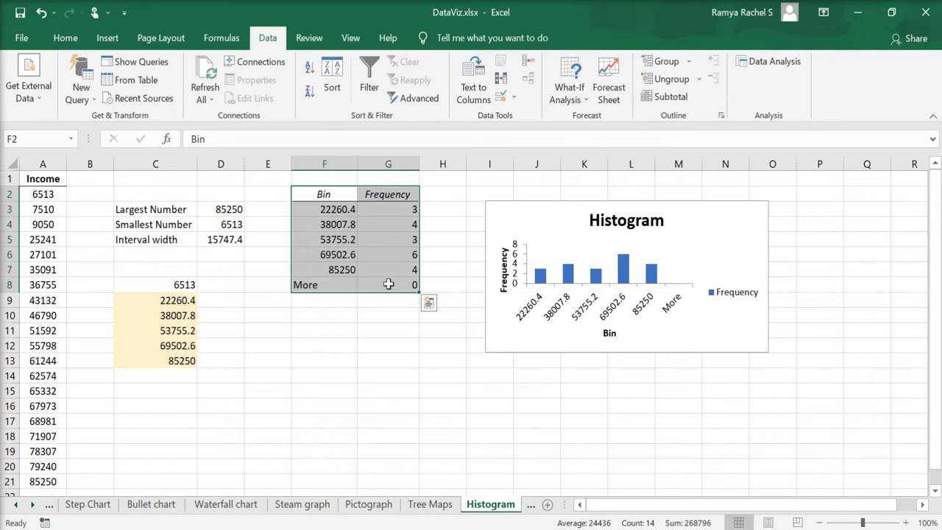
mouse_move(476, 261)
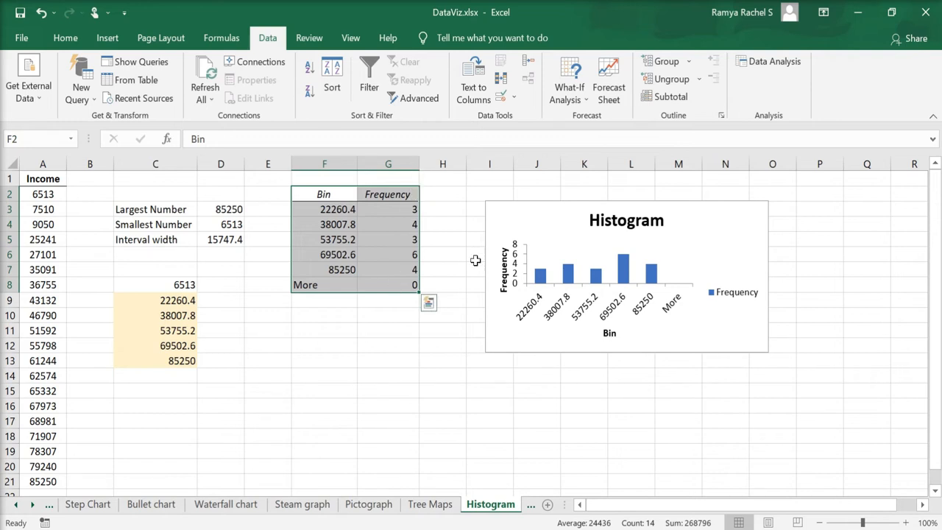
Delete the chart legend and clear the More row from the frequency table.
click(626, 277)
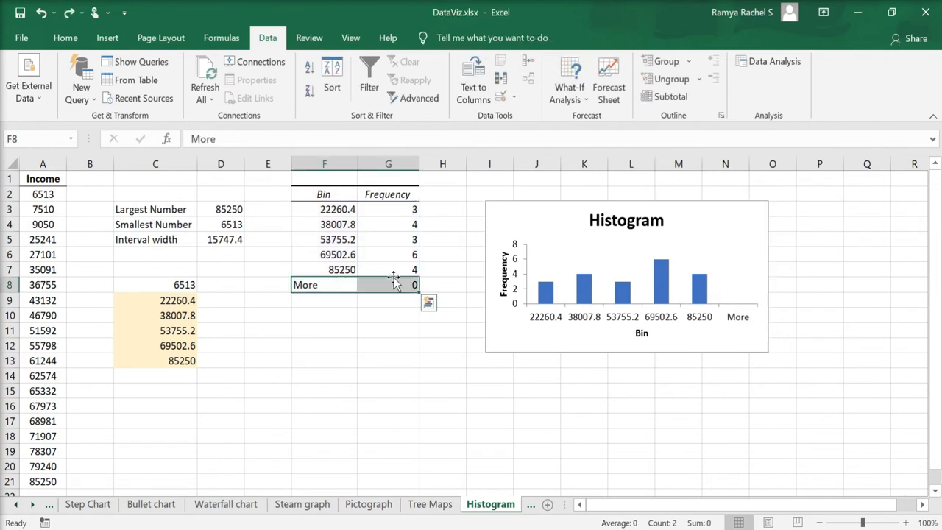
click(65, 38)
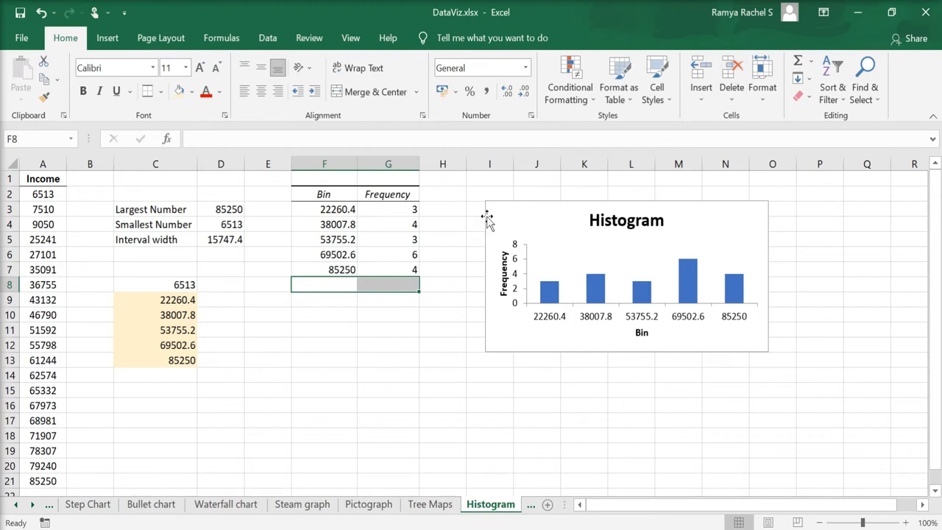
Rename the bin labels in the frequency table as income ranges and select the chart.
click(337, 209)
text(6513-)
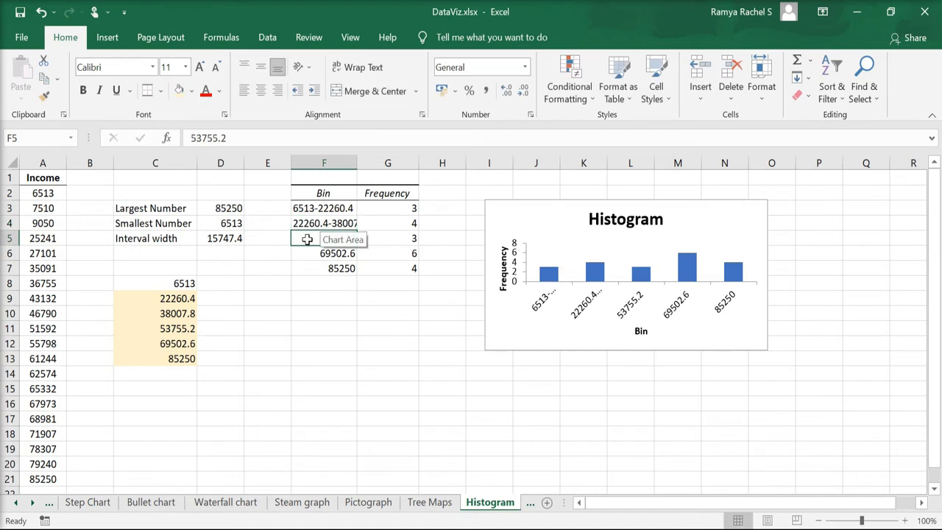
text(38007.8-)
click(323, 269)
text(69502.6-)
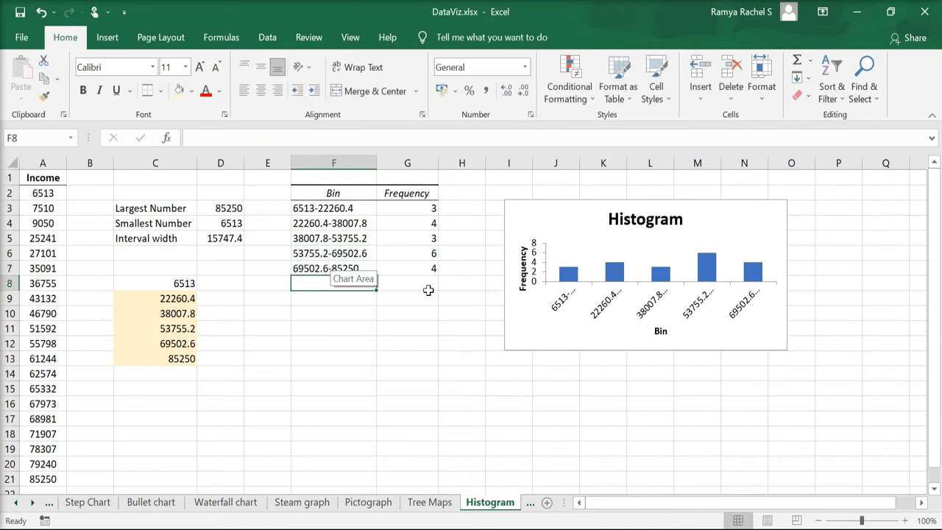
click(406, 298)
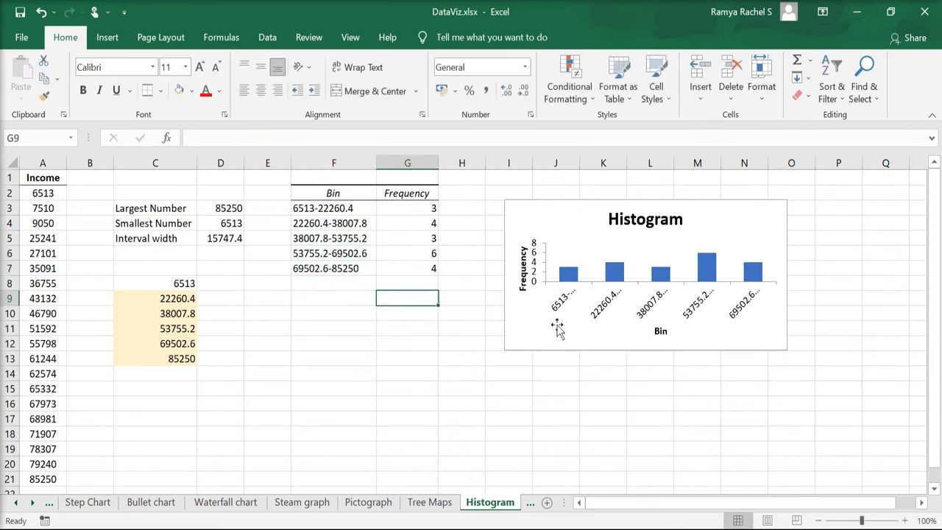
click(644, 275)
text(Inco)
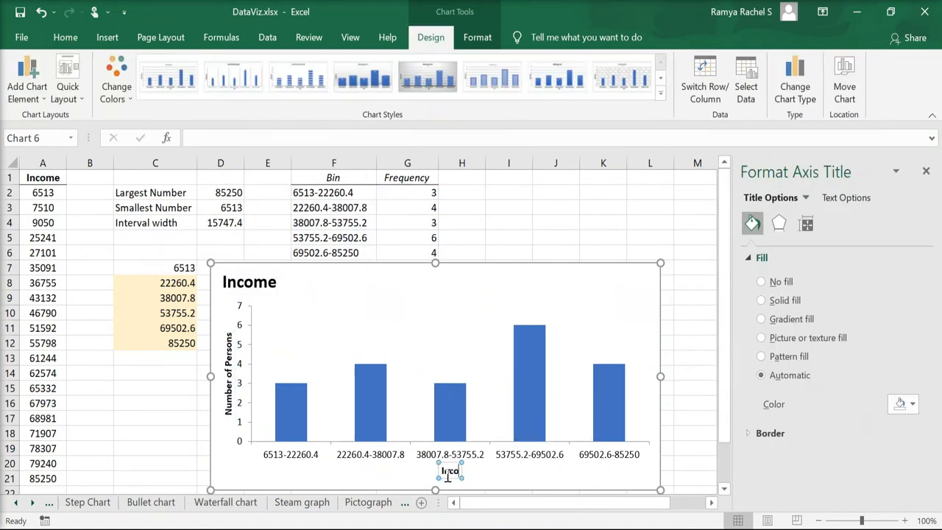
Enlarge the chart, title it Income, with axes Number of Persons and Income.
click(634, 279)
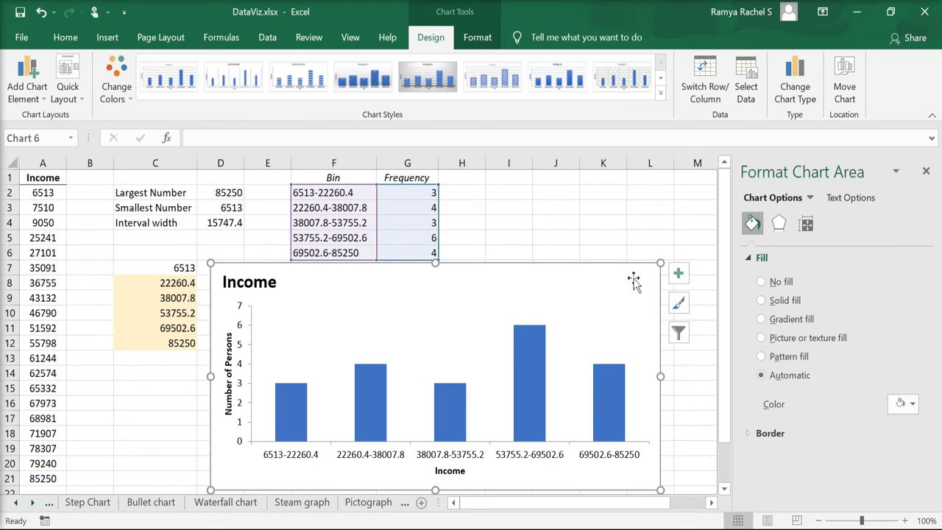
mouse_move(624, 280)
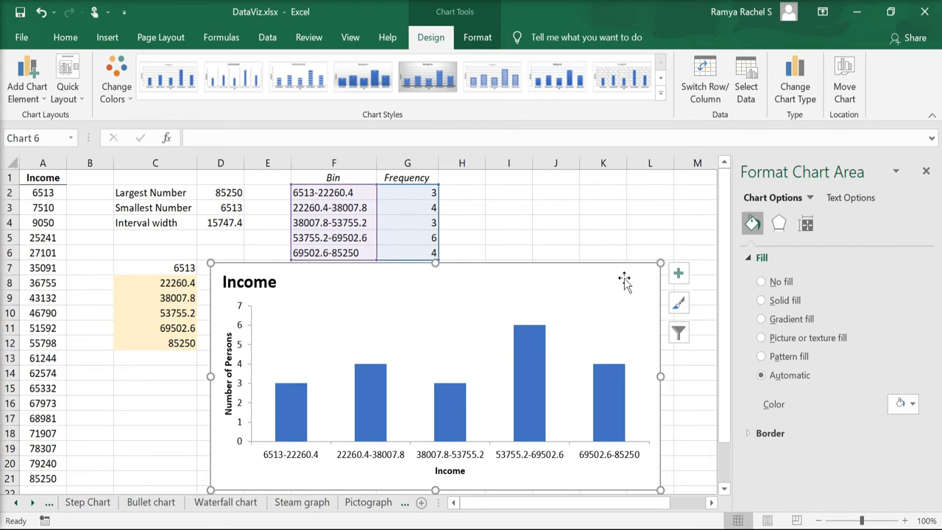
mouse_move(583, 279)
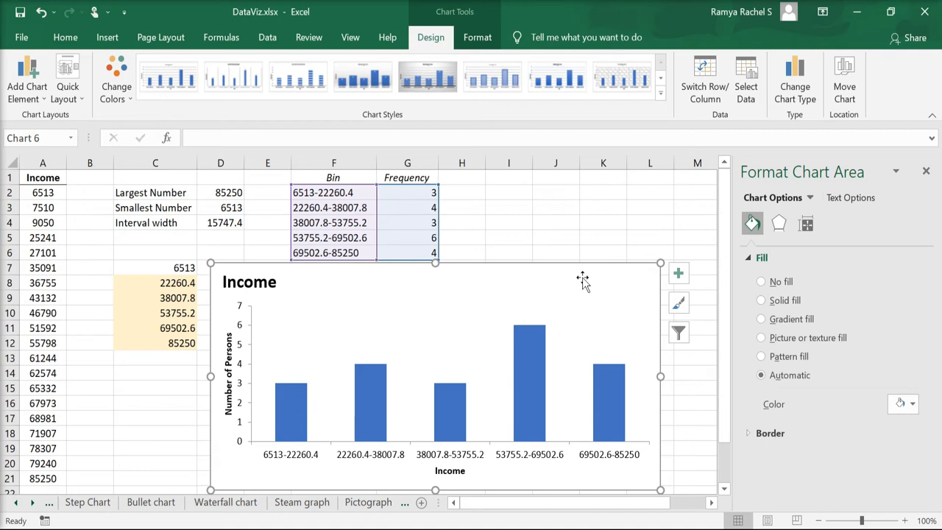
mouse_move(607, 288)
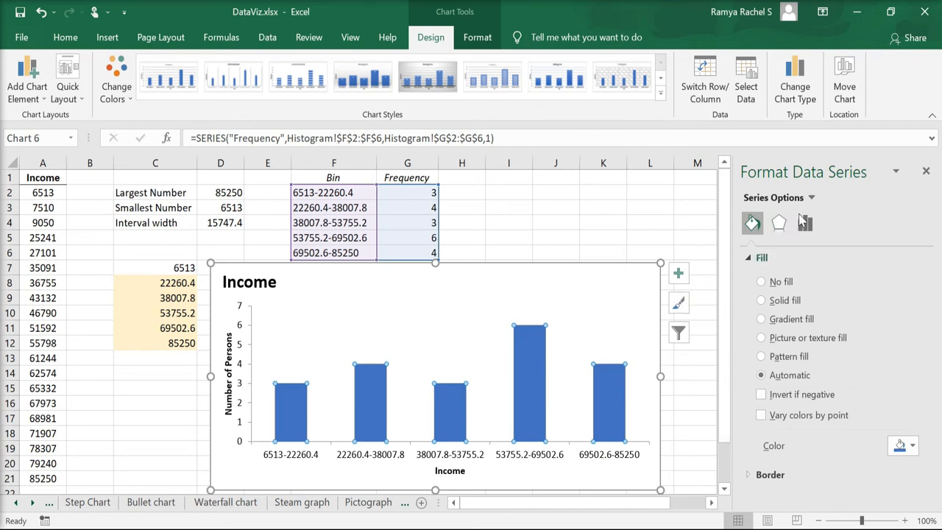
Set the data series Gap Width to 0% so the histogram bars touch.
click(803, 224)
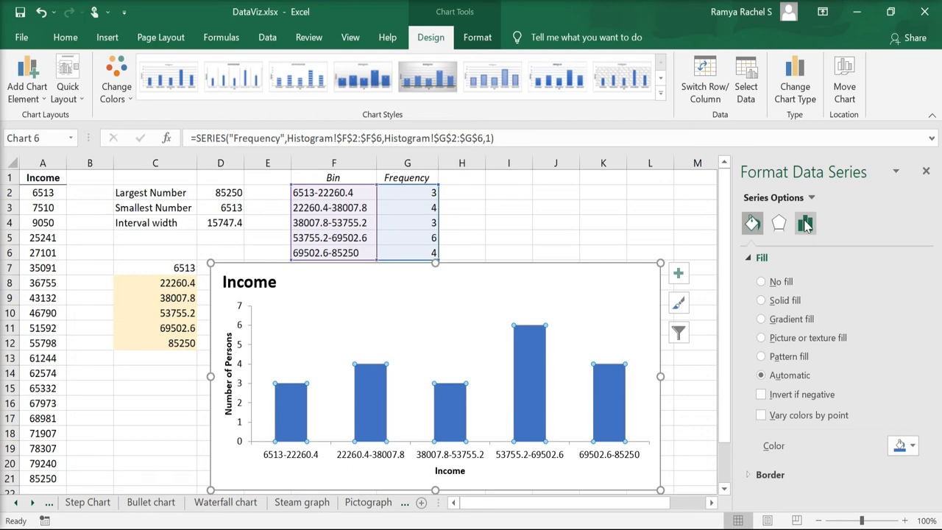
click(804, 224)
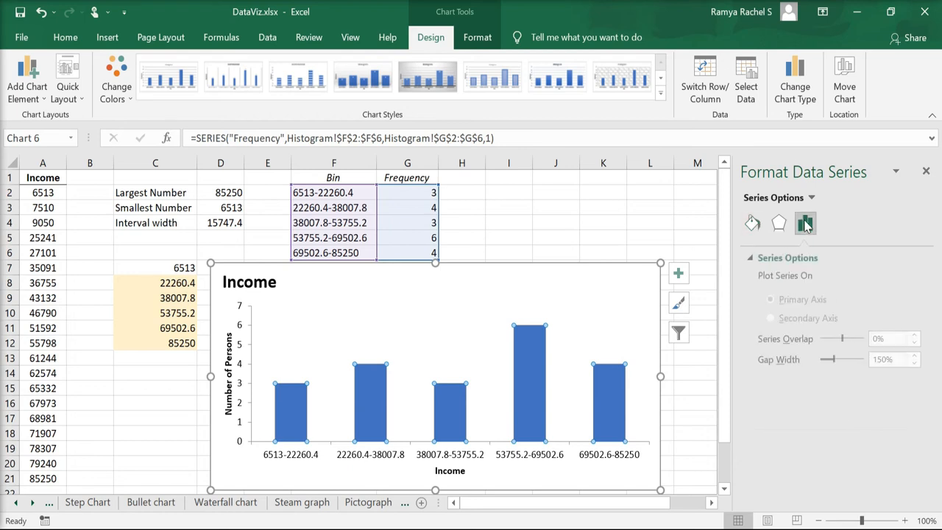
drag(842, 359, 826, 359)
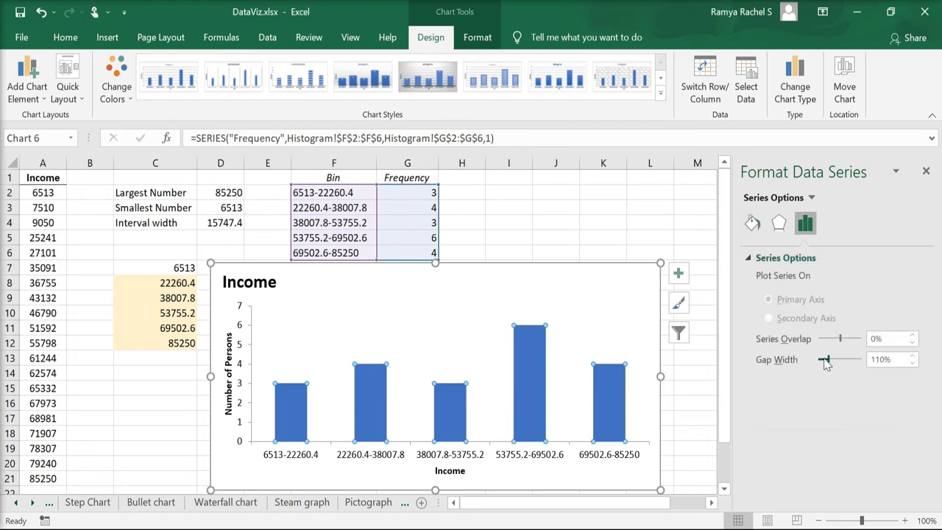
drag(824, 359, 823, 359)
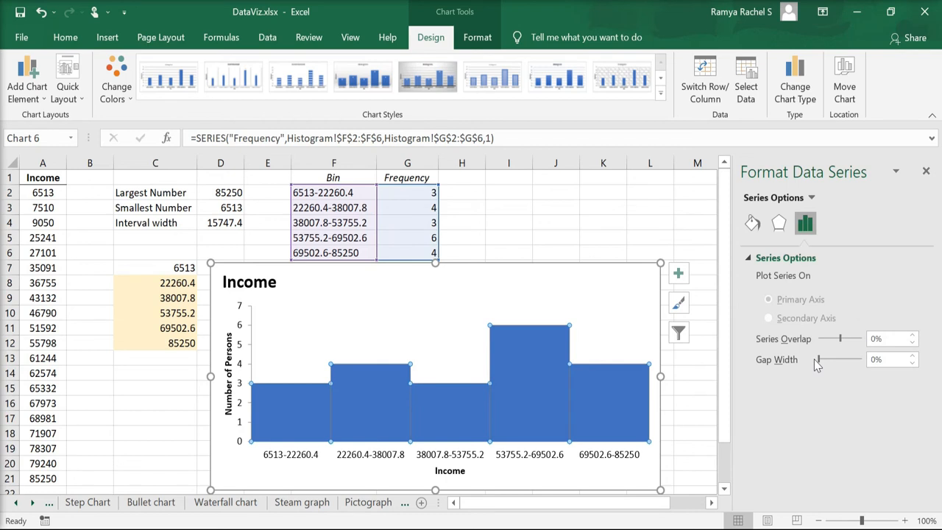
mouse_move(660, 380)
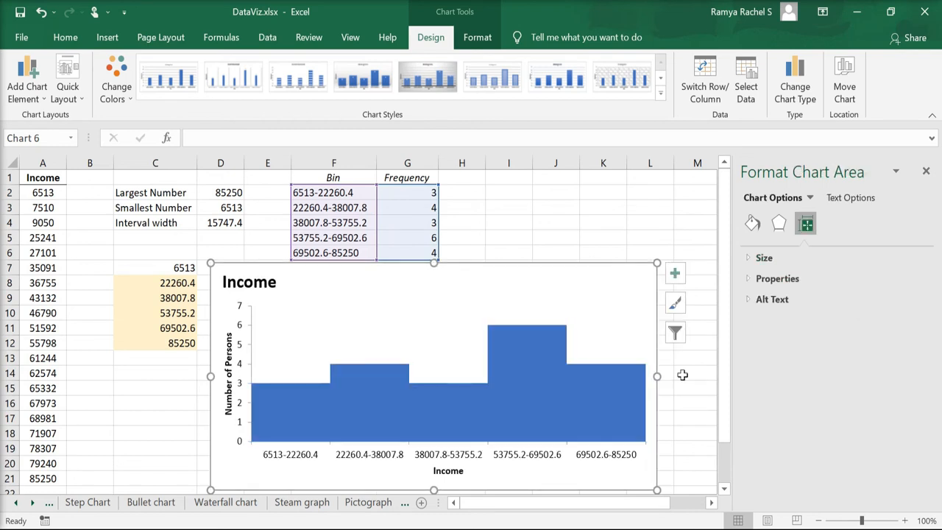
mouse_move(692, 375)
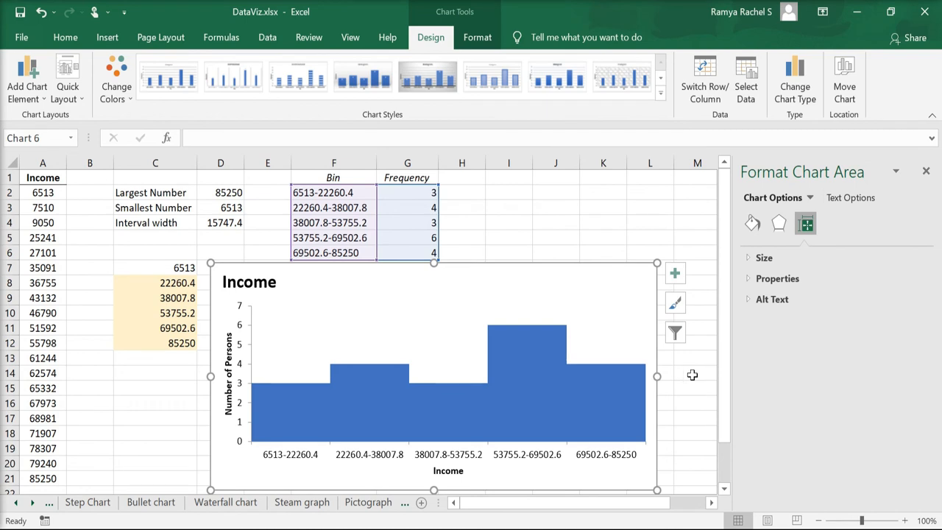
Give the histogram bars a solid salmon fill.
click(752, 224)
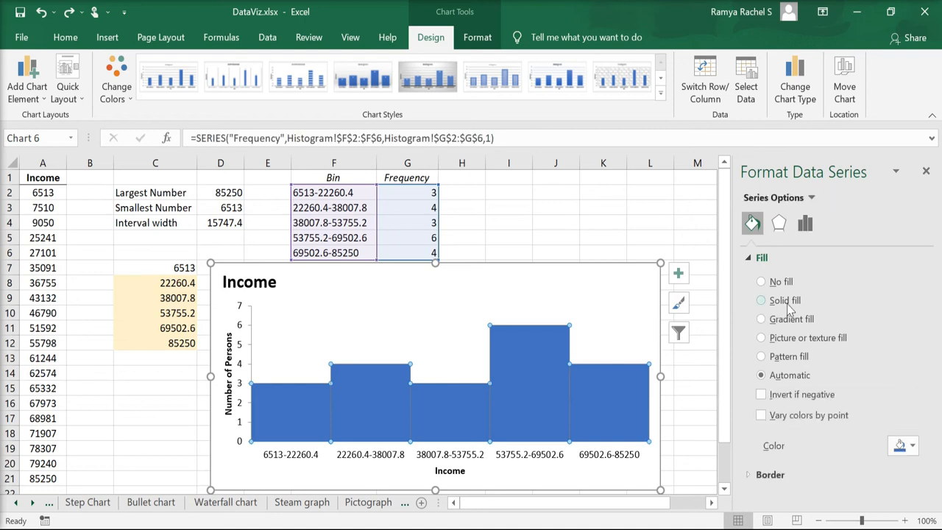
click(759, 300)
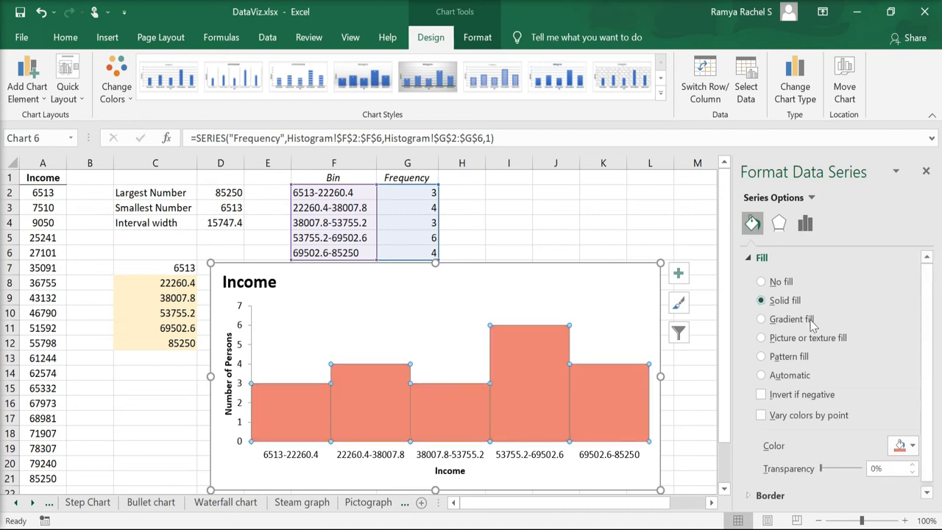
click(911, 445)
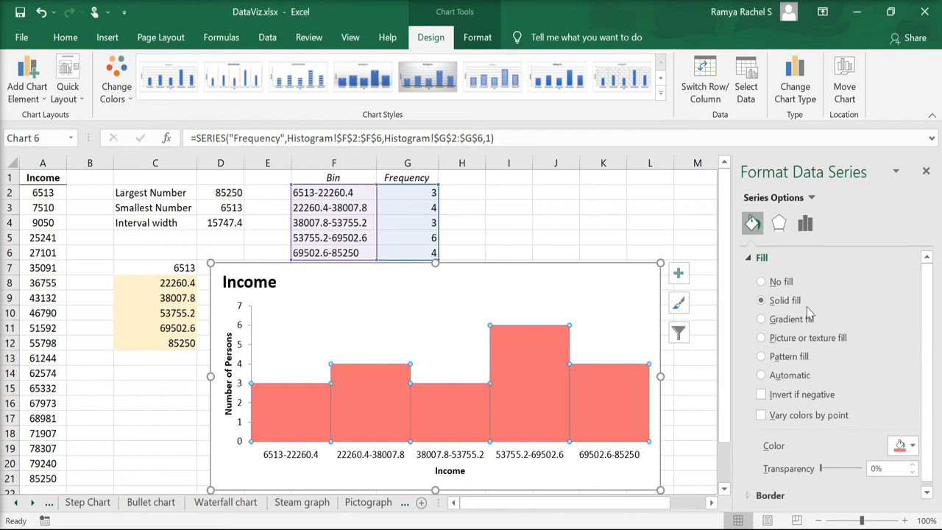
Add a solid black border to the bars and adjust its width.
click(762, 257)
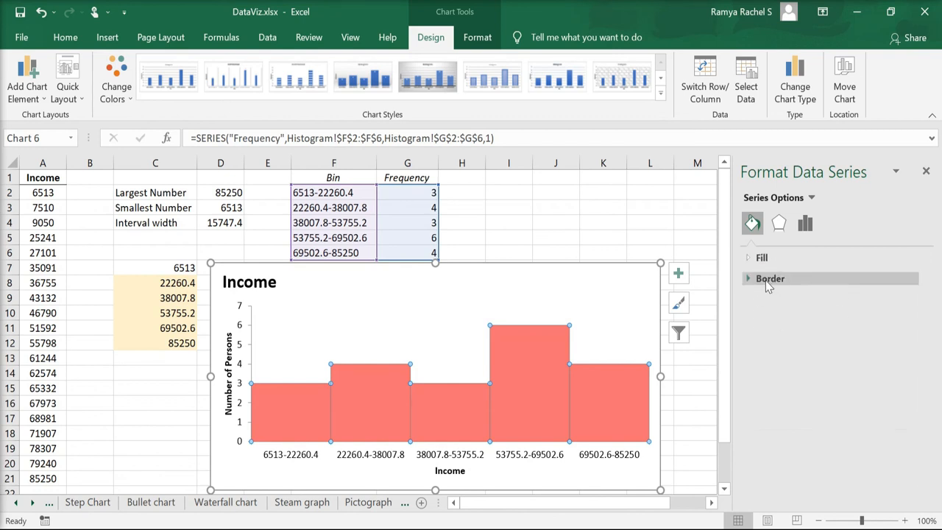
click(769, 278)
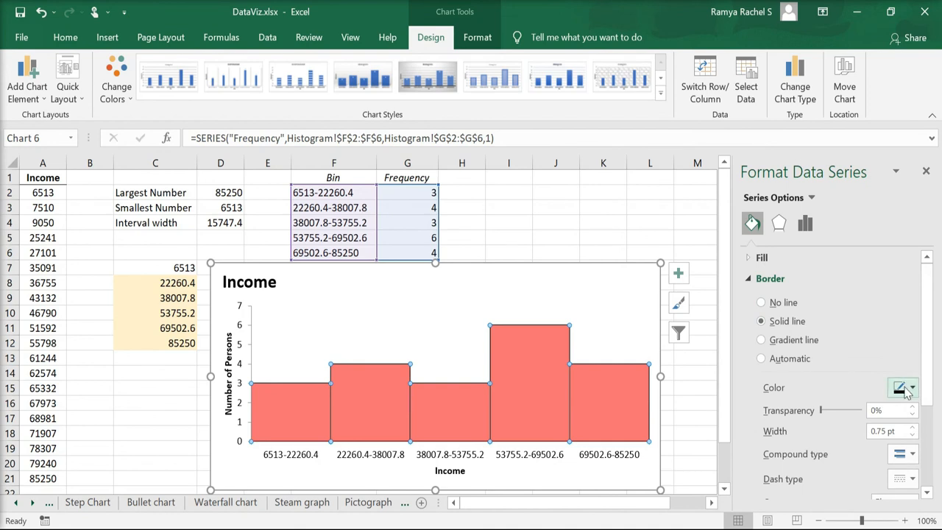
mouse_move(906, 426)
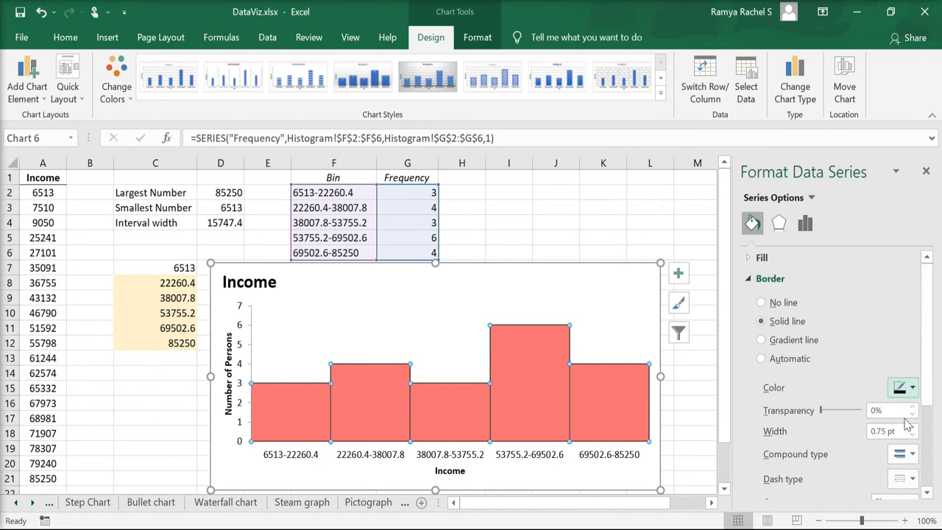
mouse_move(913, 430)
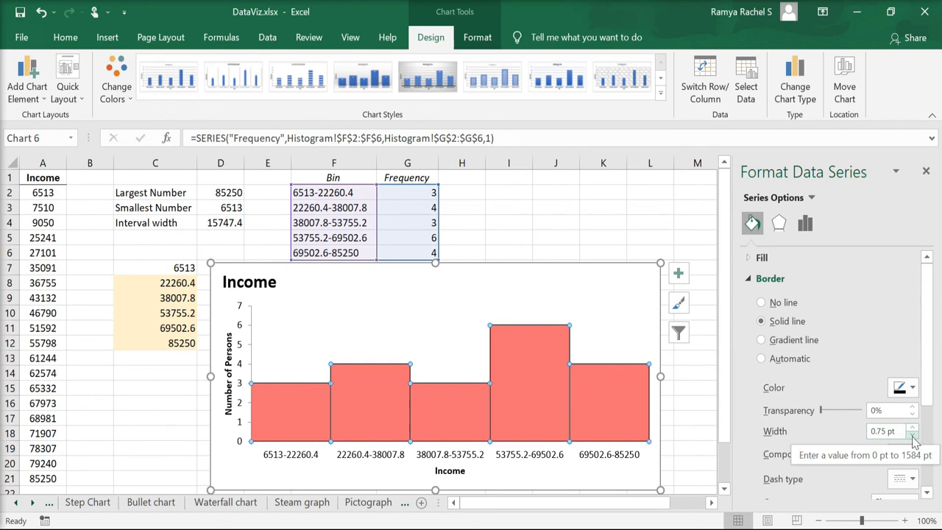
click(913, 435)
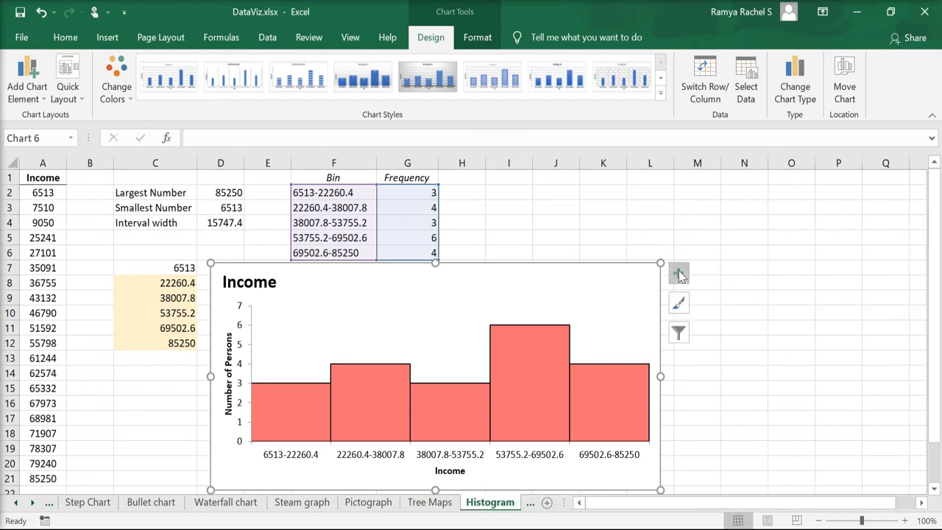
Add gridlines via Chart Elements, leaving data labels and trendline off.
click(677, 273)
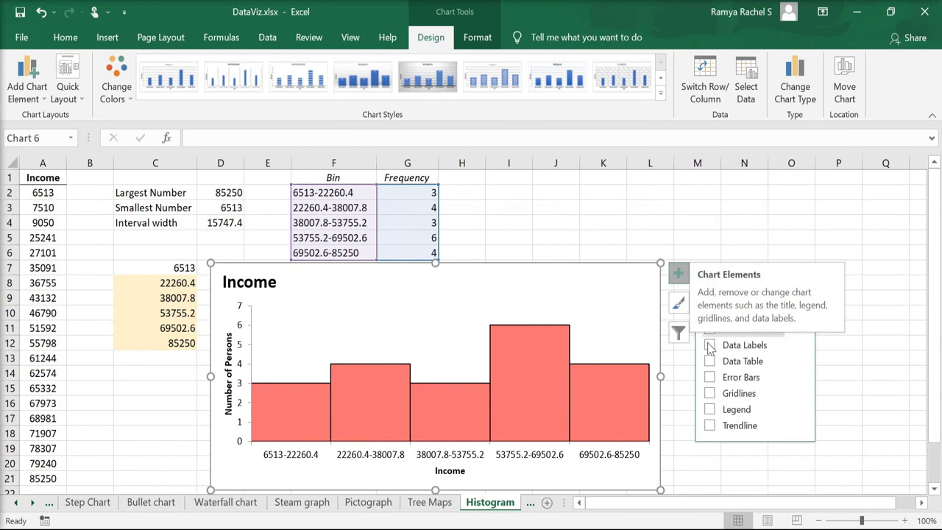
click(709, 344)
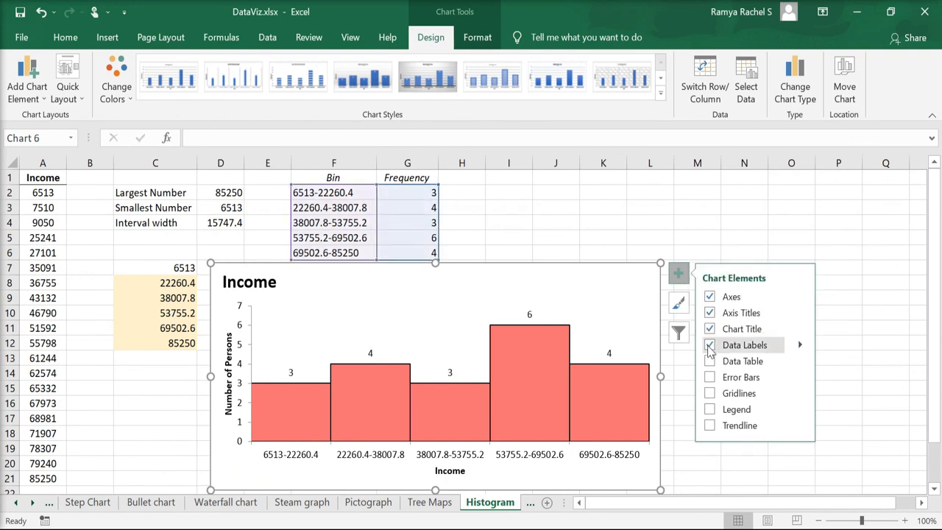
click(710, 345)
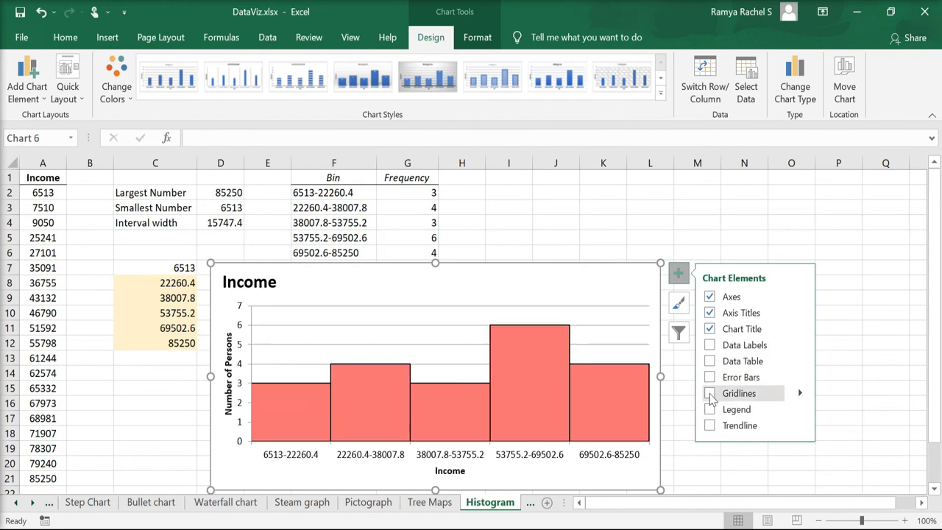
click(710, 425)
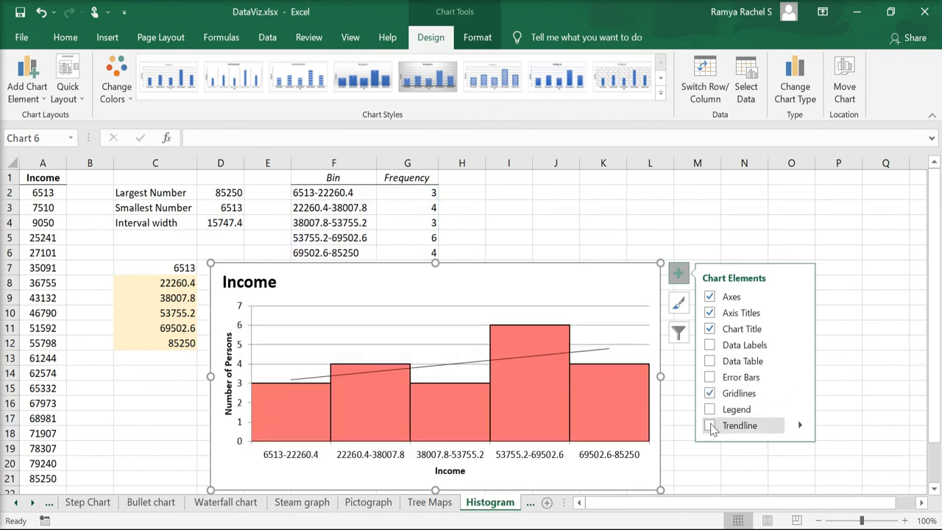
click(711, 425)
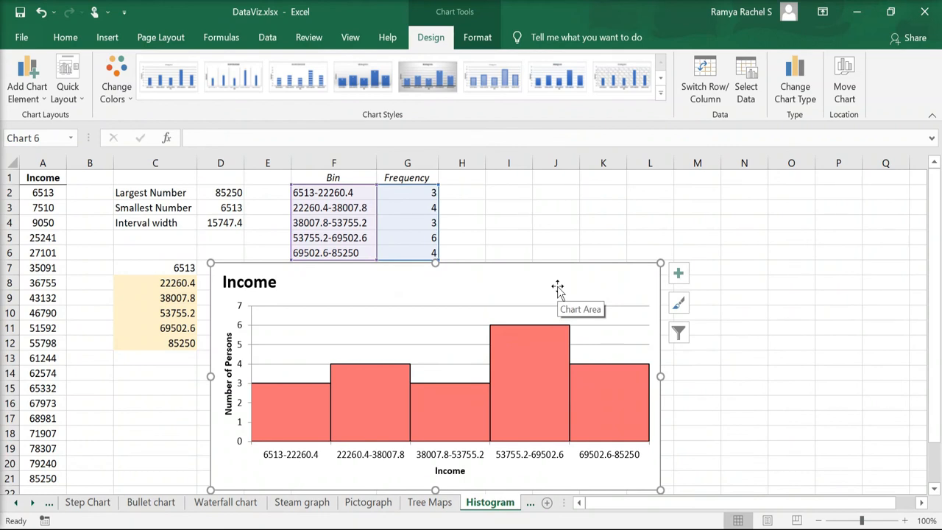
click(743, 345)
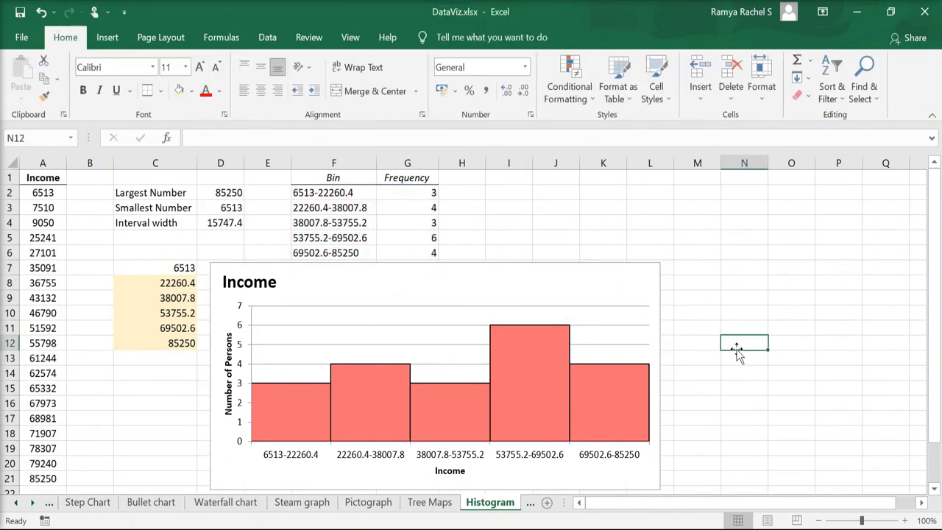